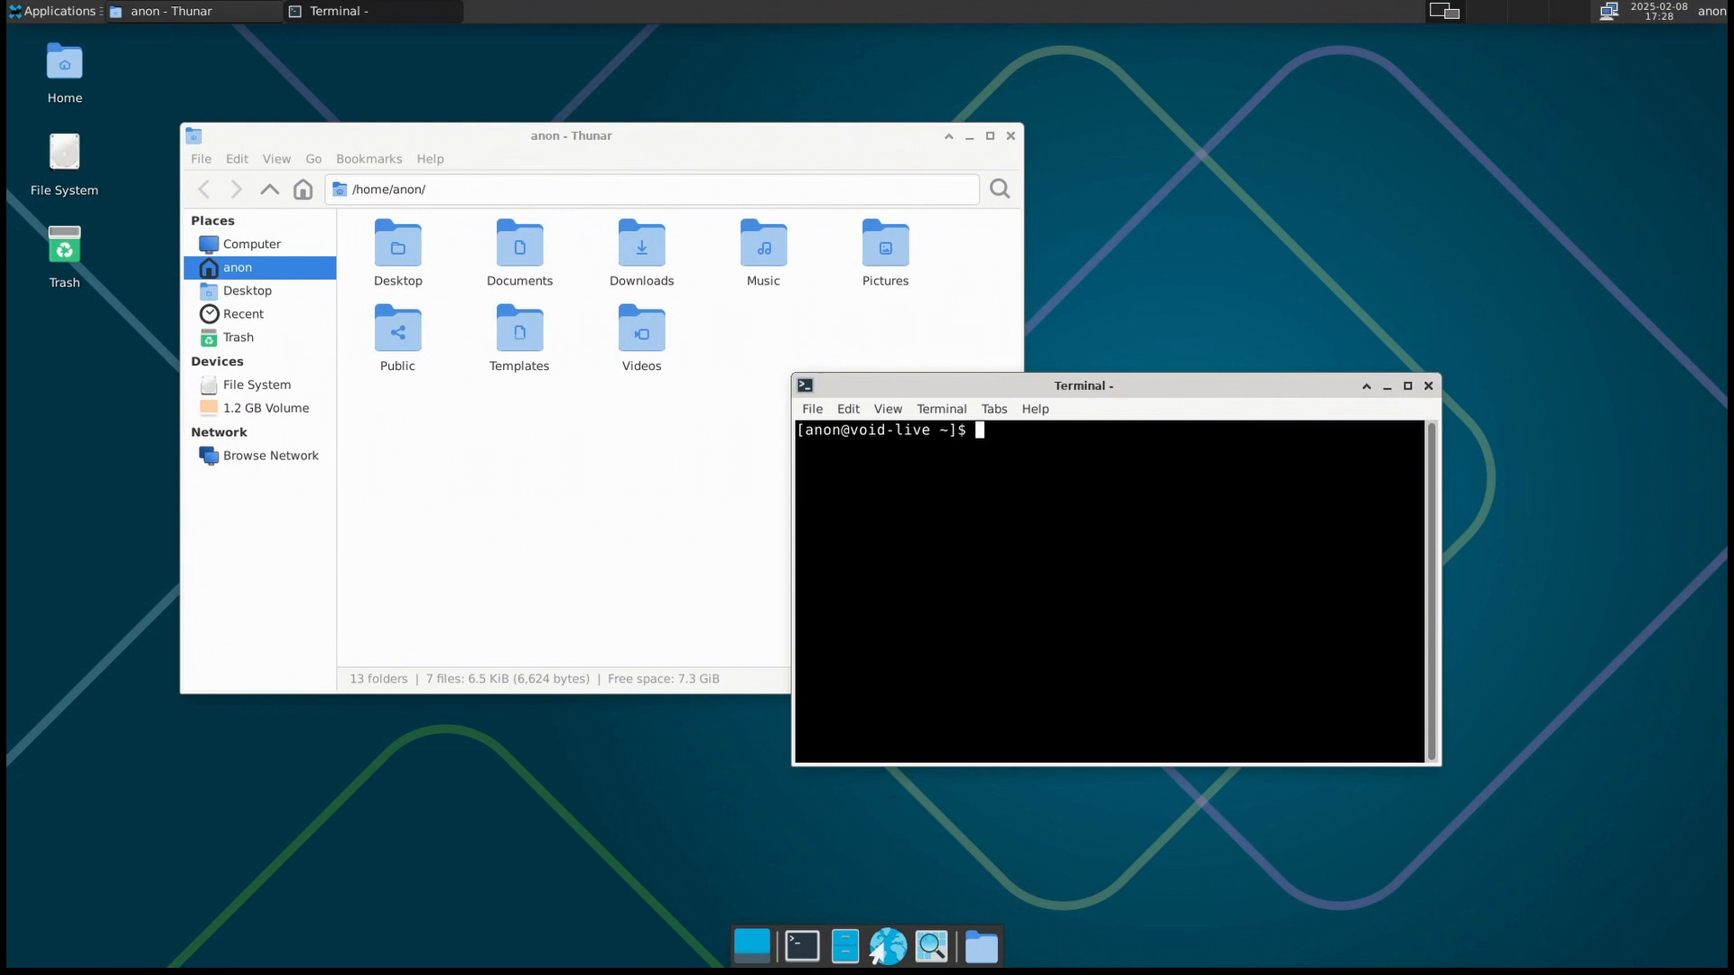
Close the terminal and home-folder file manager, leaving an empty Xfce desktop
left_click(1429, 388)
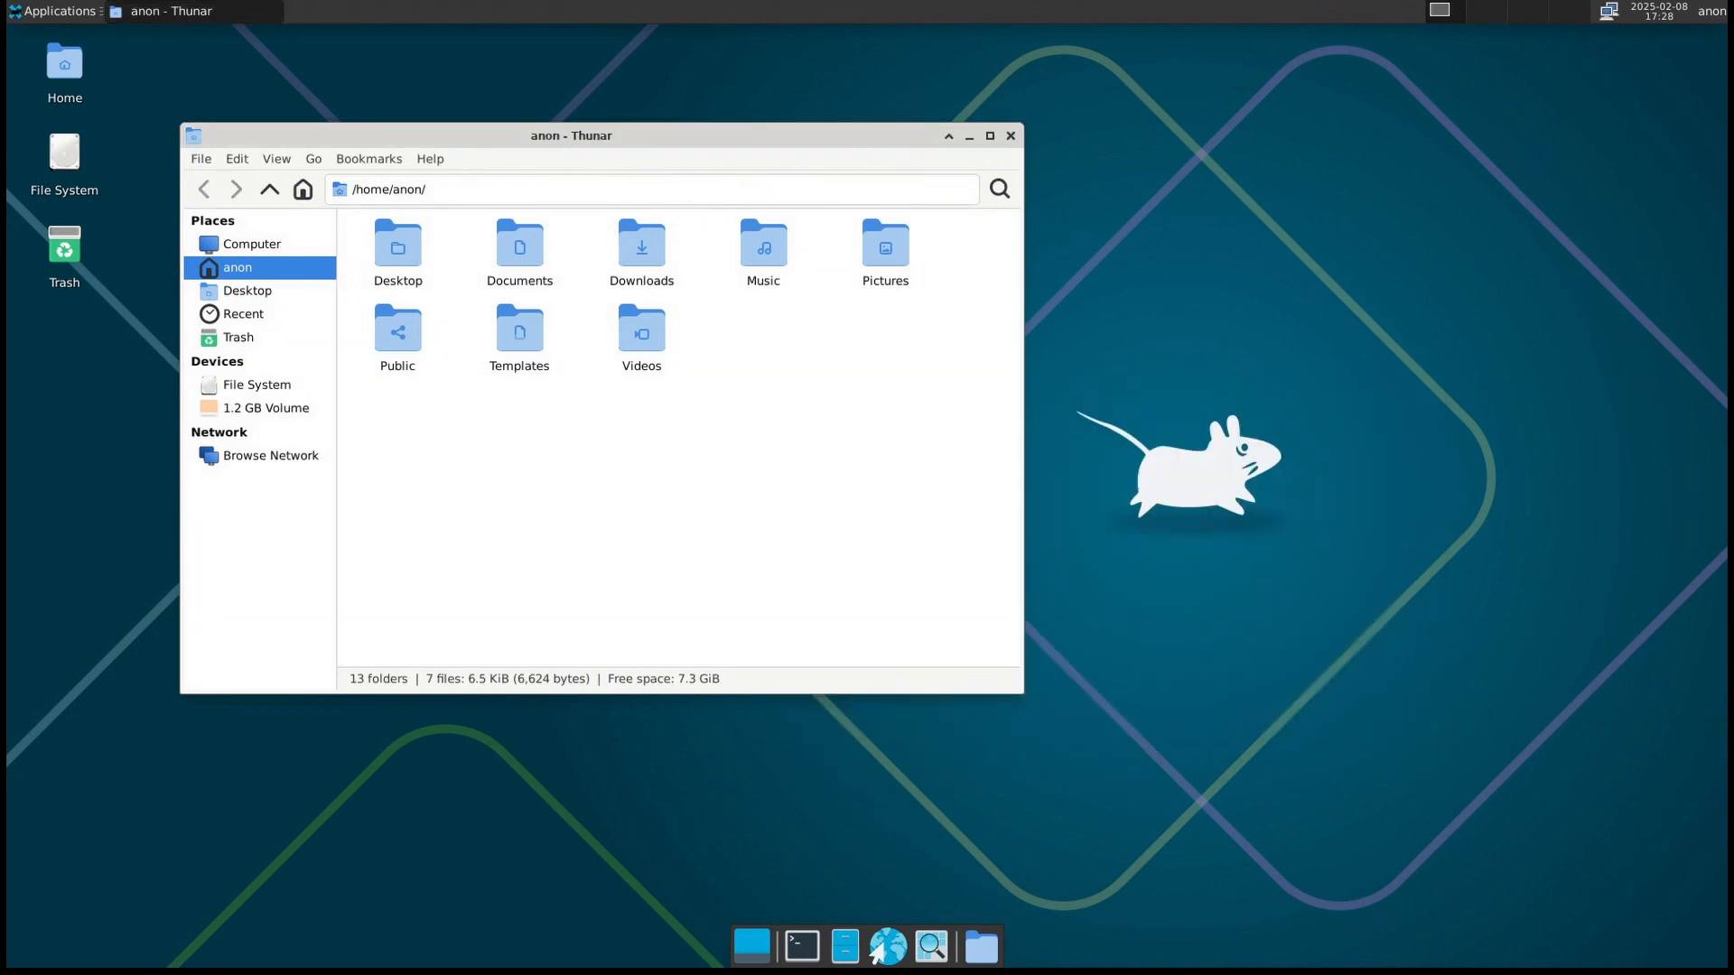
left_click(430, 159)
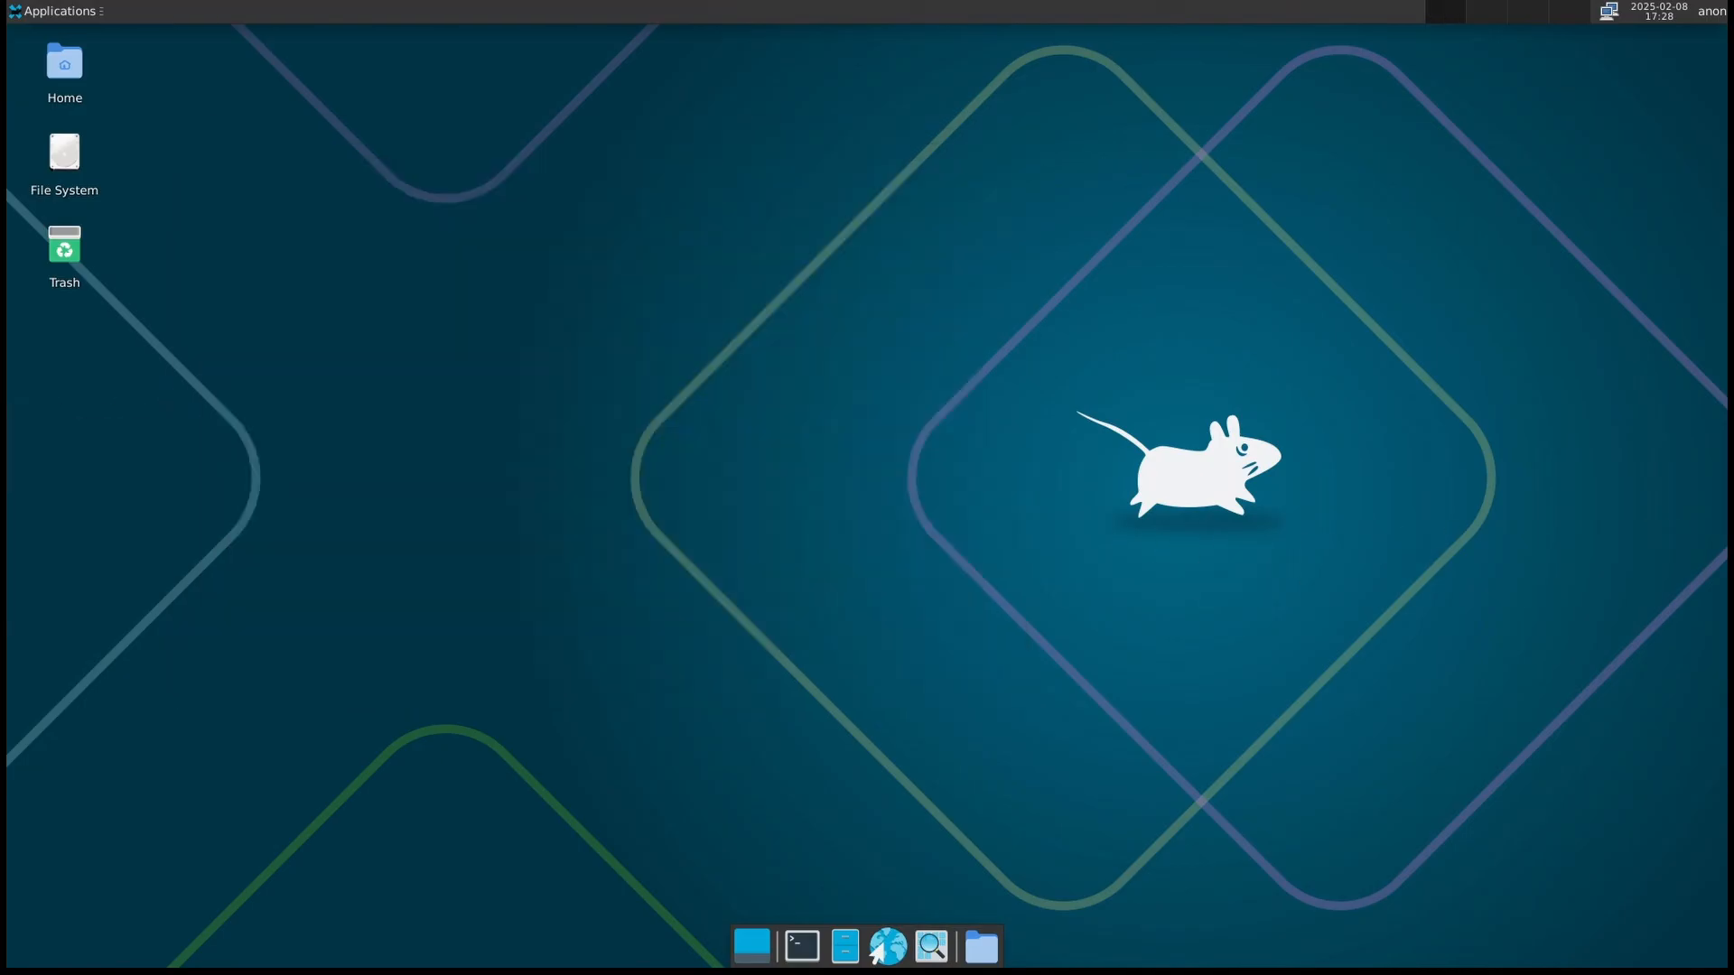
left_click(800, 966)
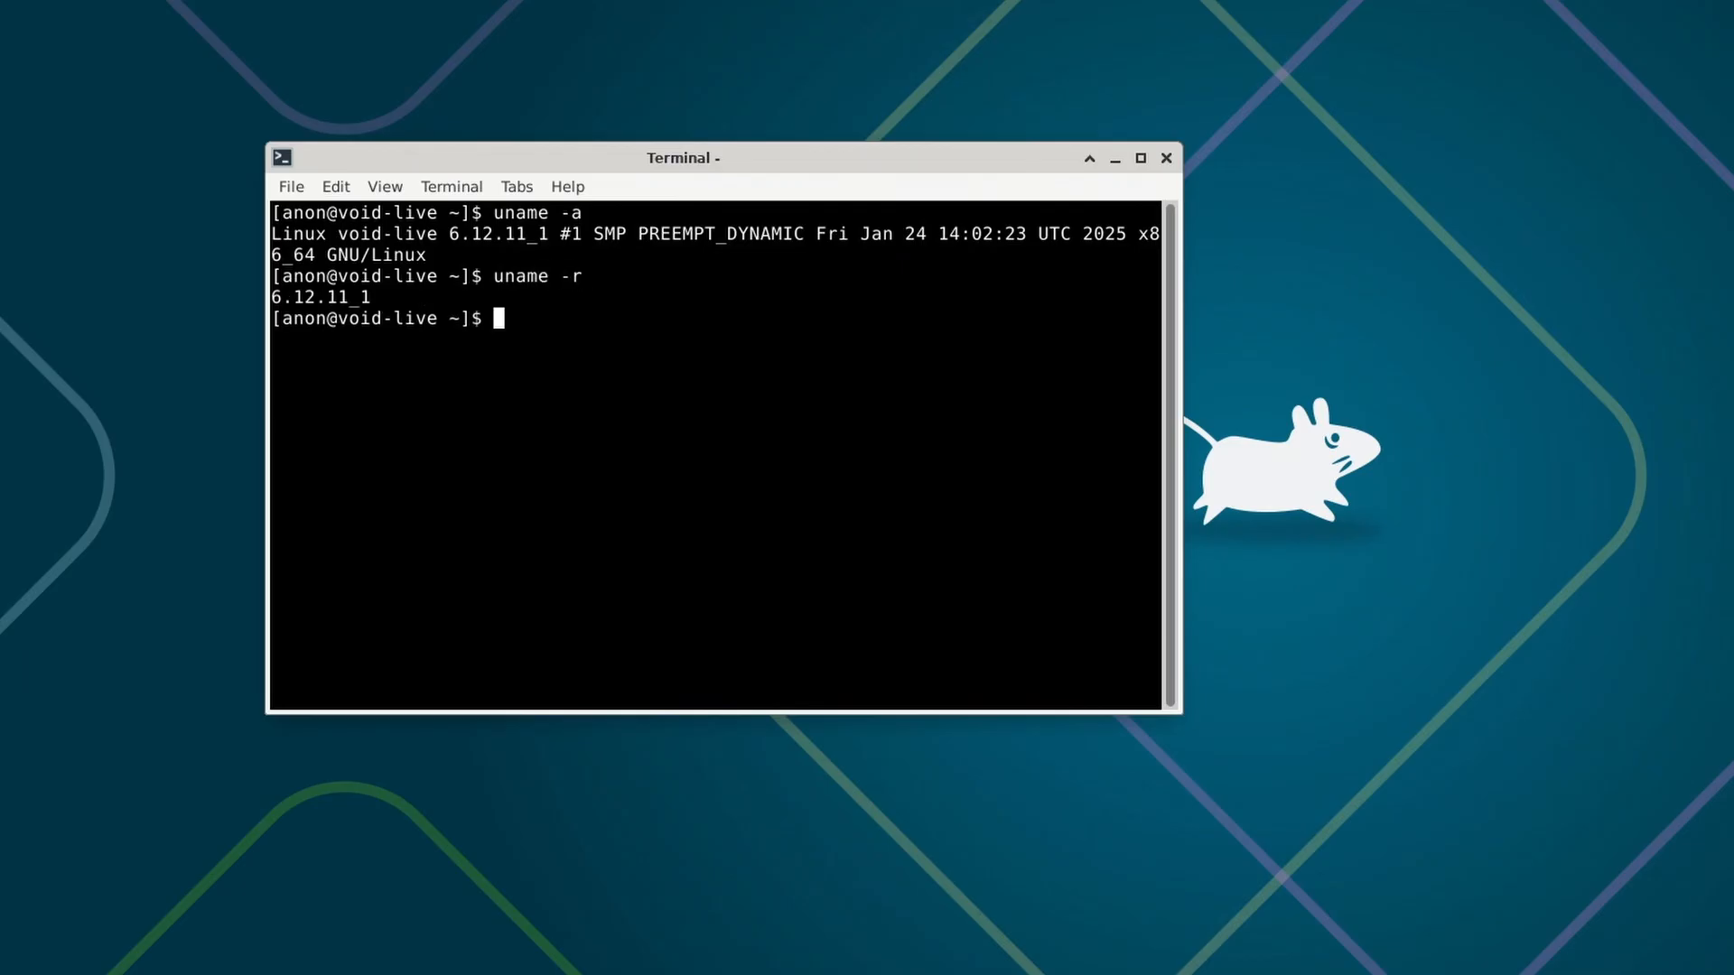
Show the kernel information with uname, reporting release 6.12.11_1
double_click(321, 297)
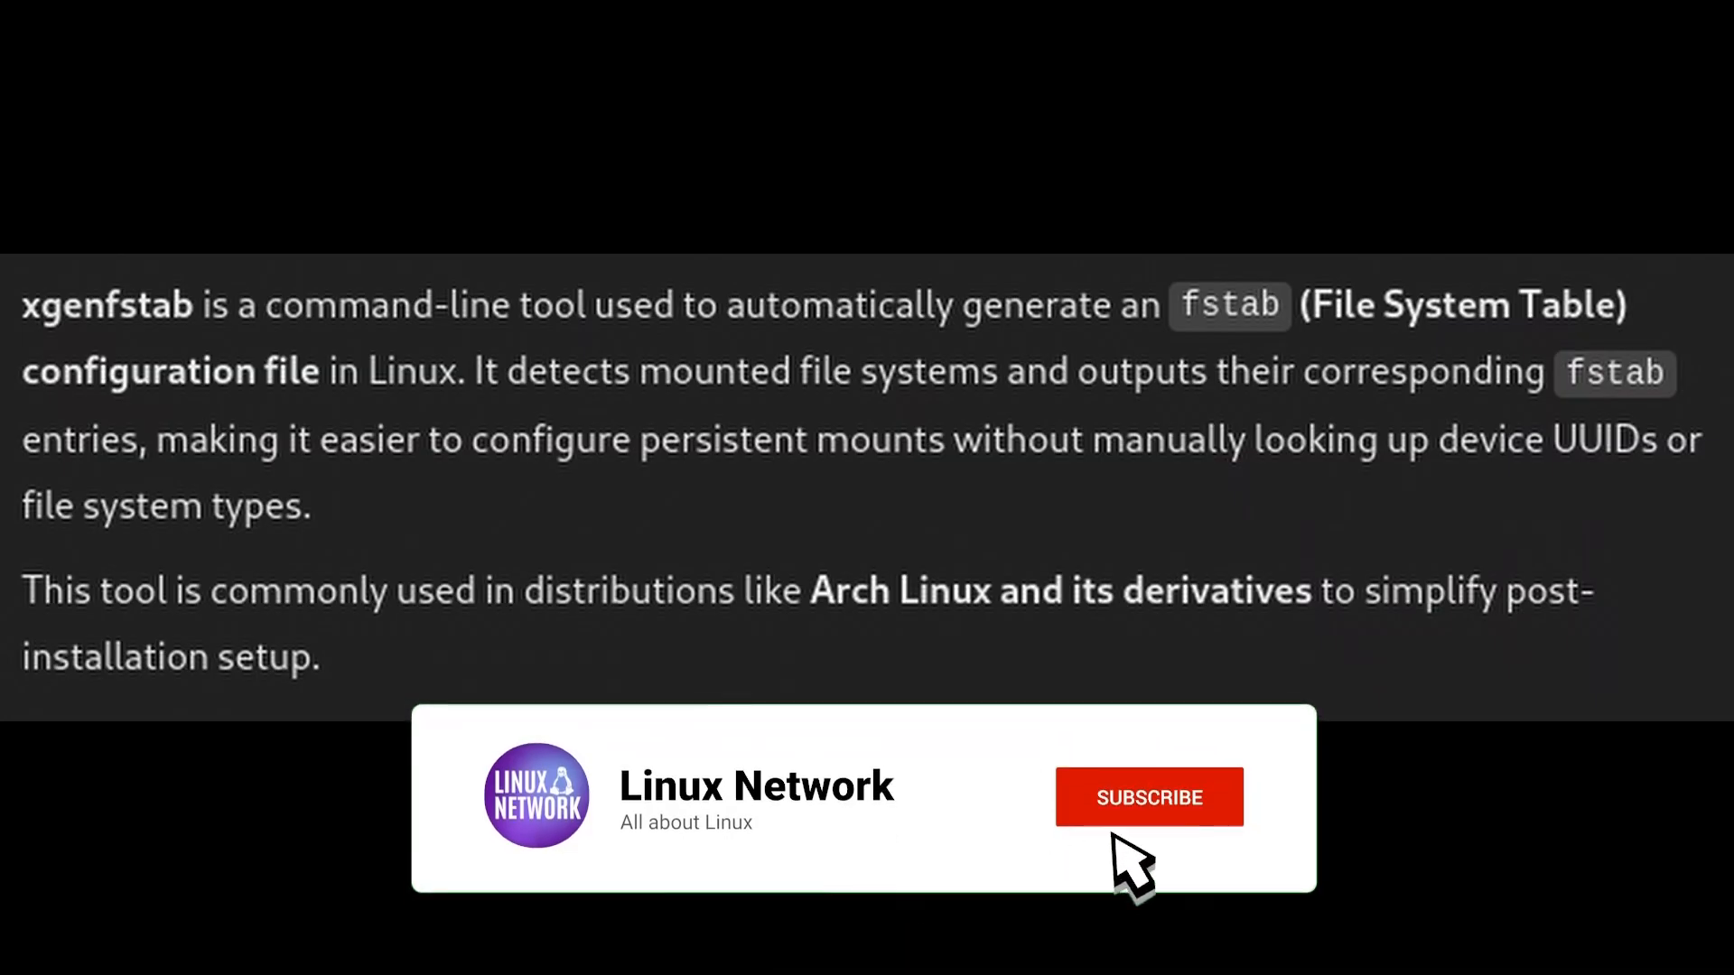
Close the terminal window and the home-folder file manager
left_click(1148, 796)
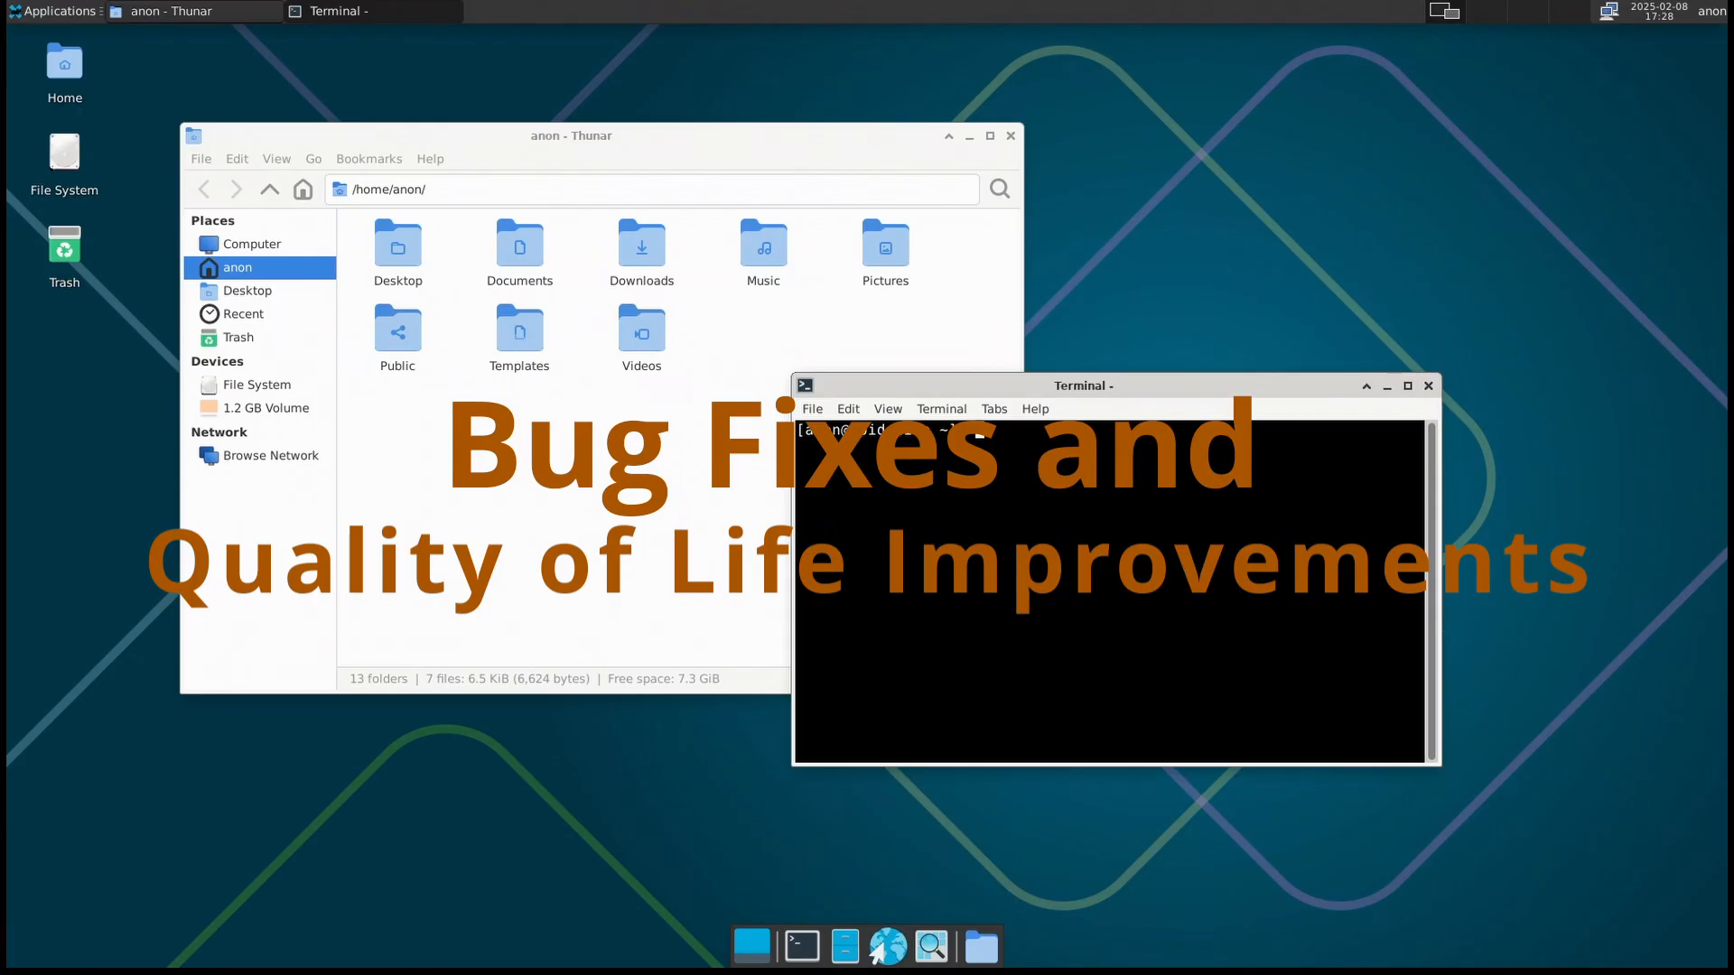
left_click(1430, 386)
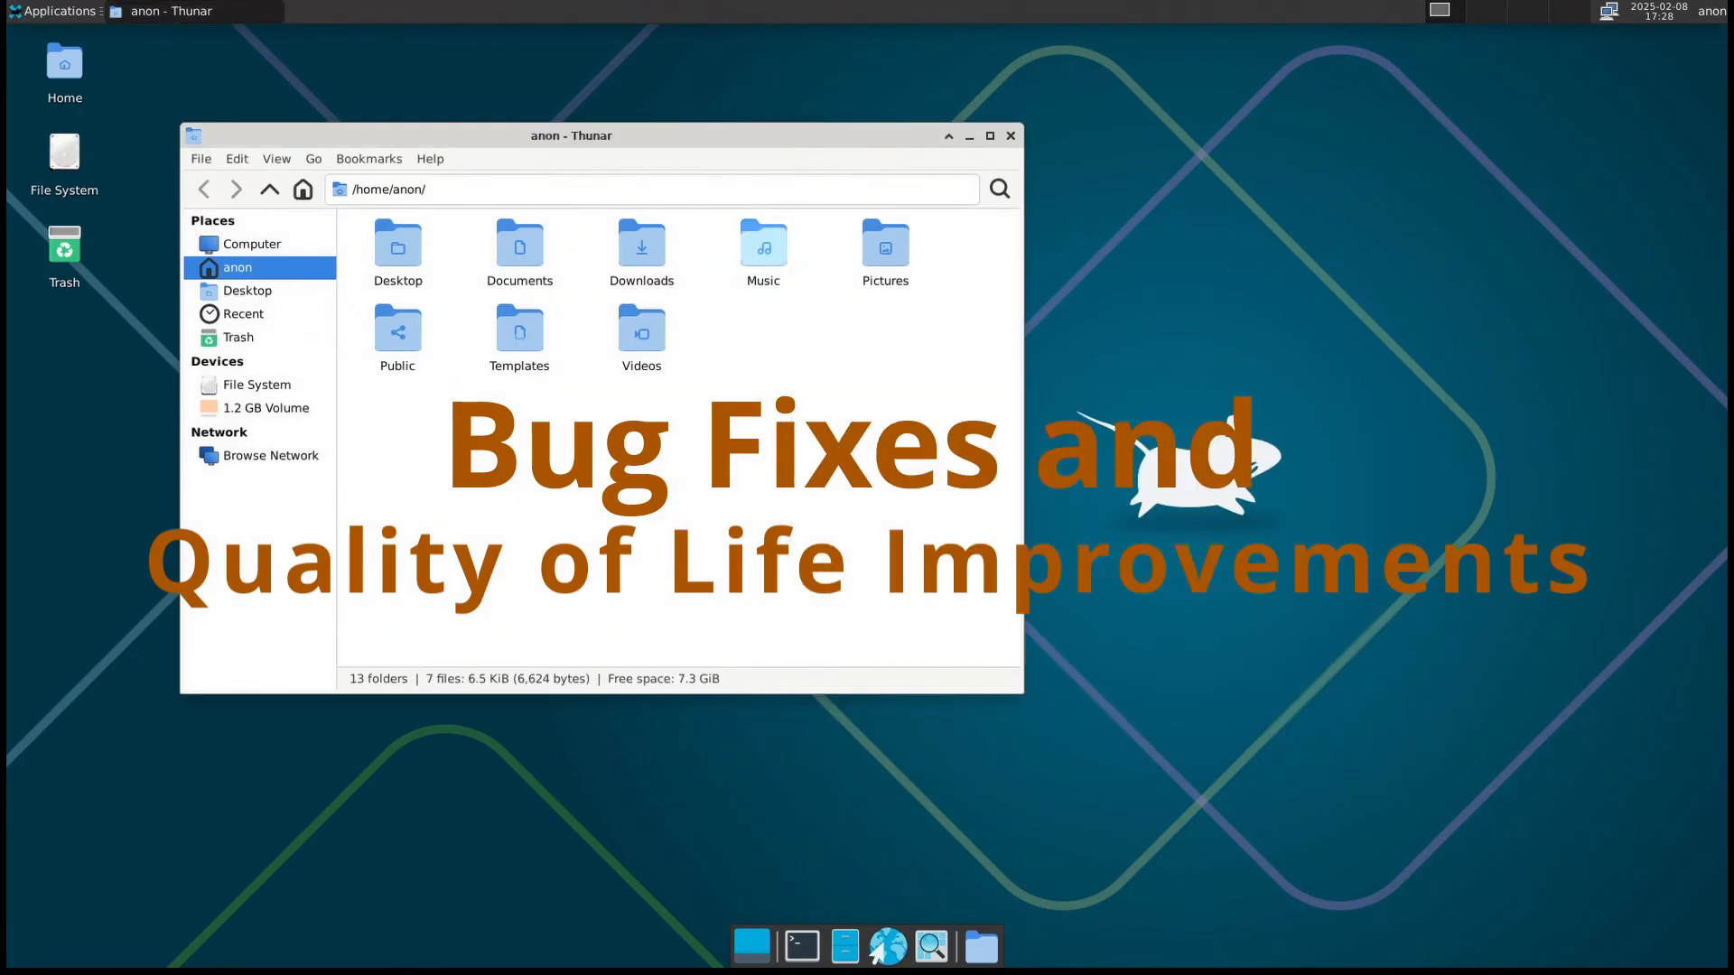
left_click(430, 158)
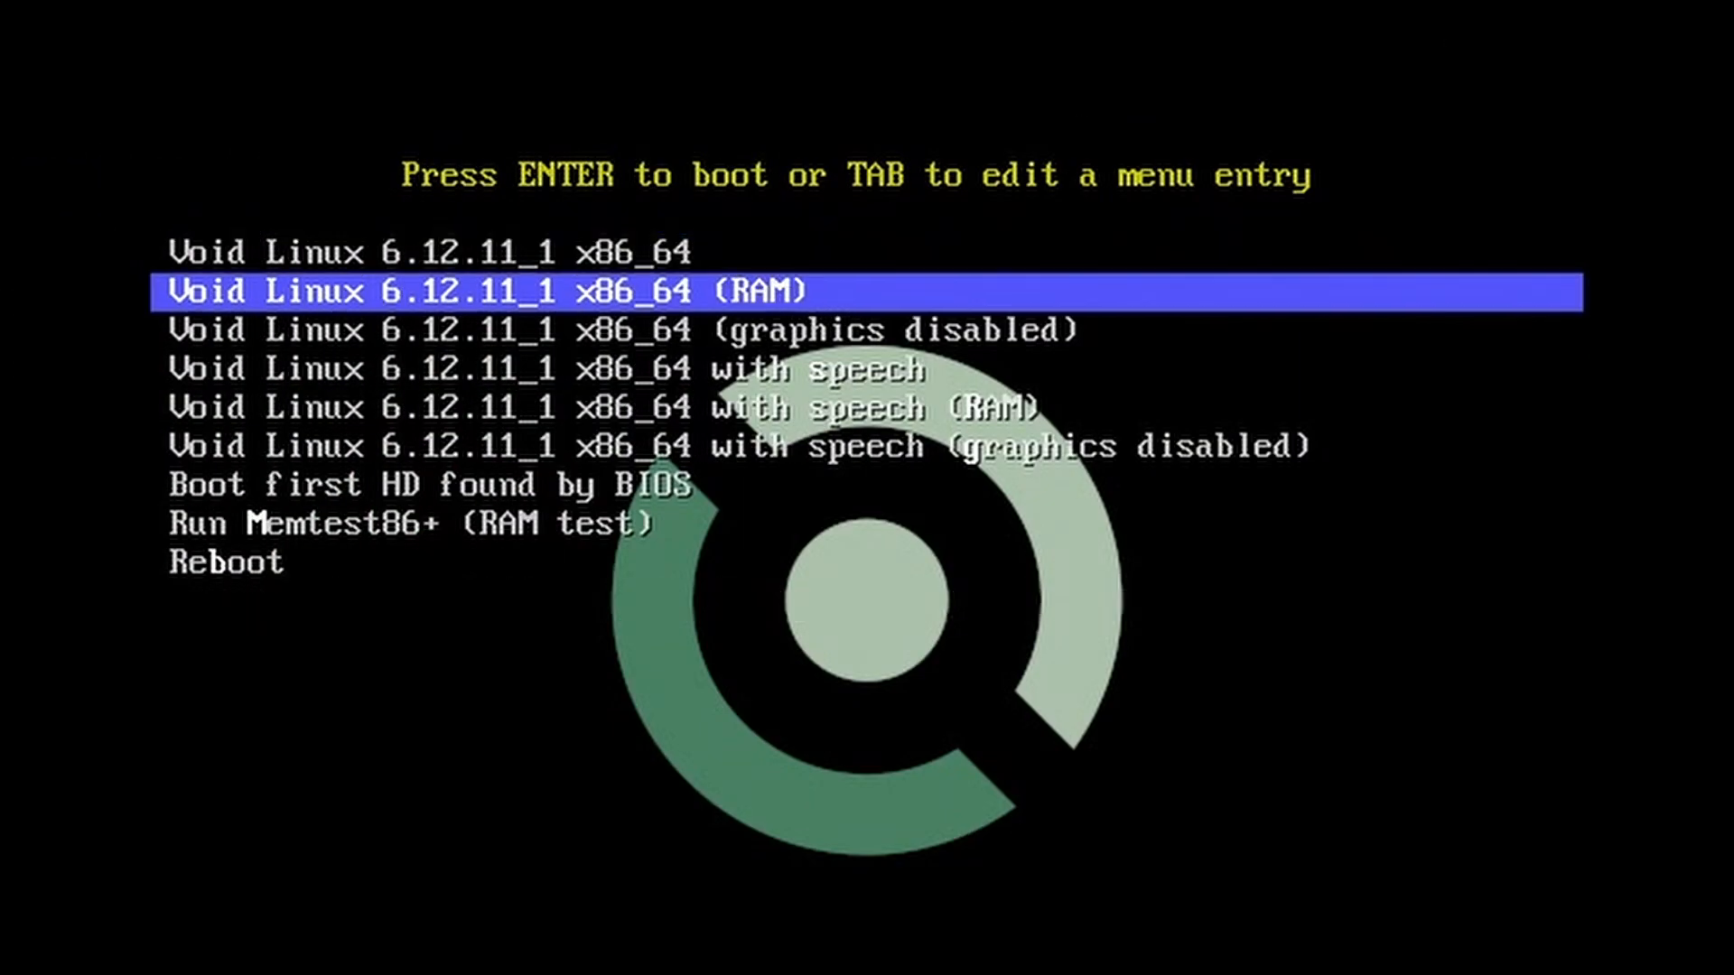
Highlight 'Boot first HD found by BIOS' in the Void Linux boot menu
key("Down")
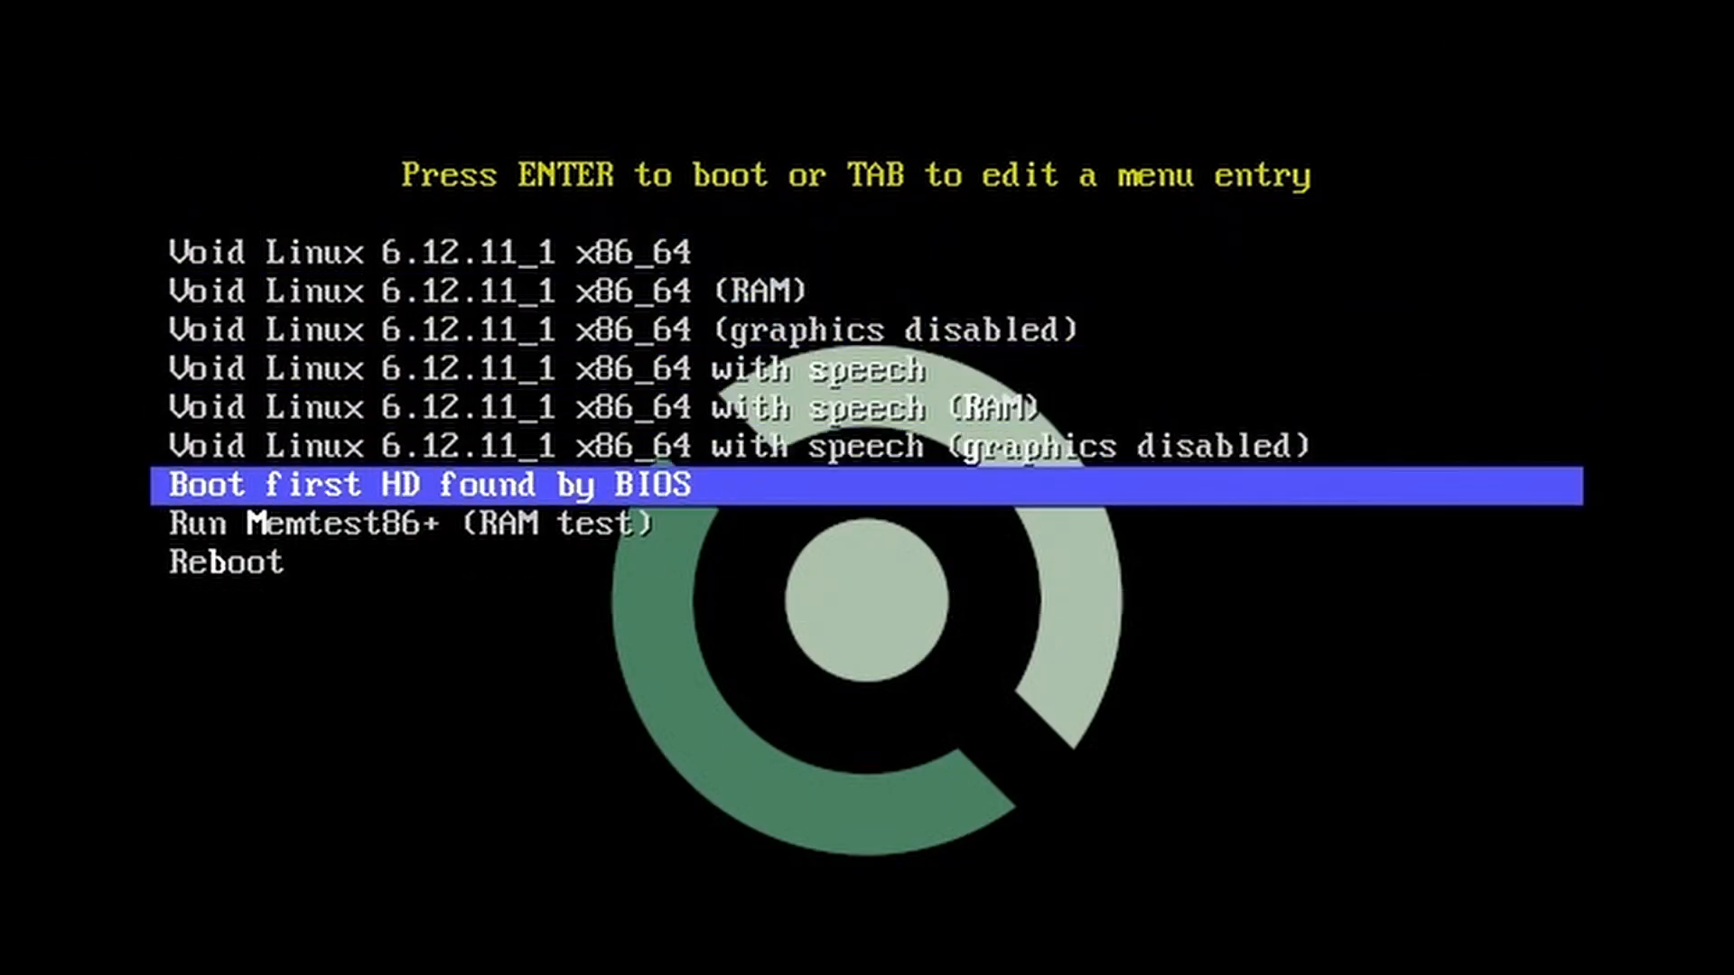
key("Down")
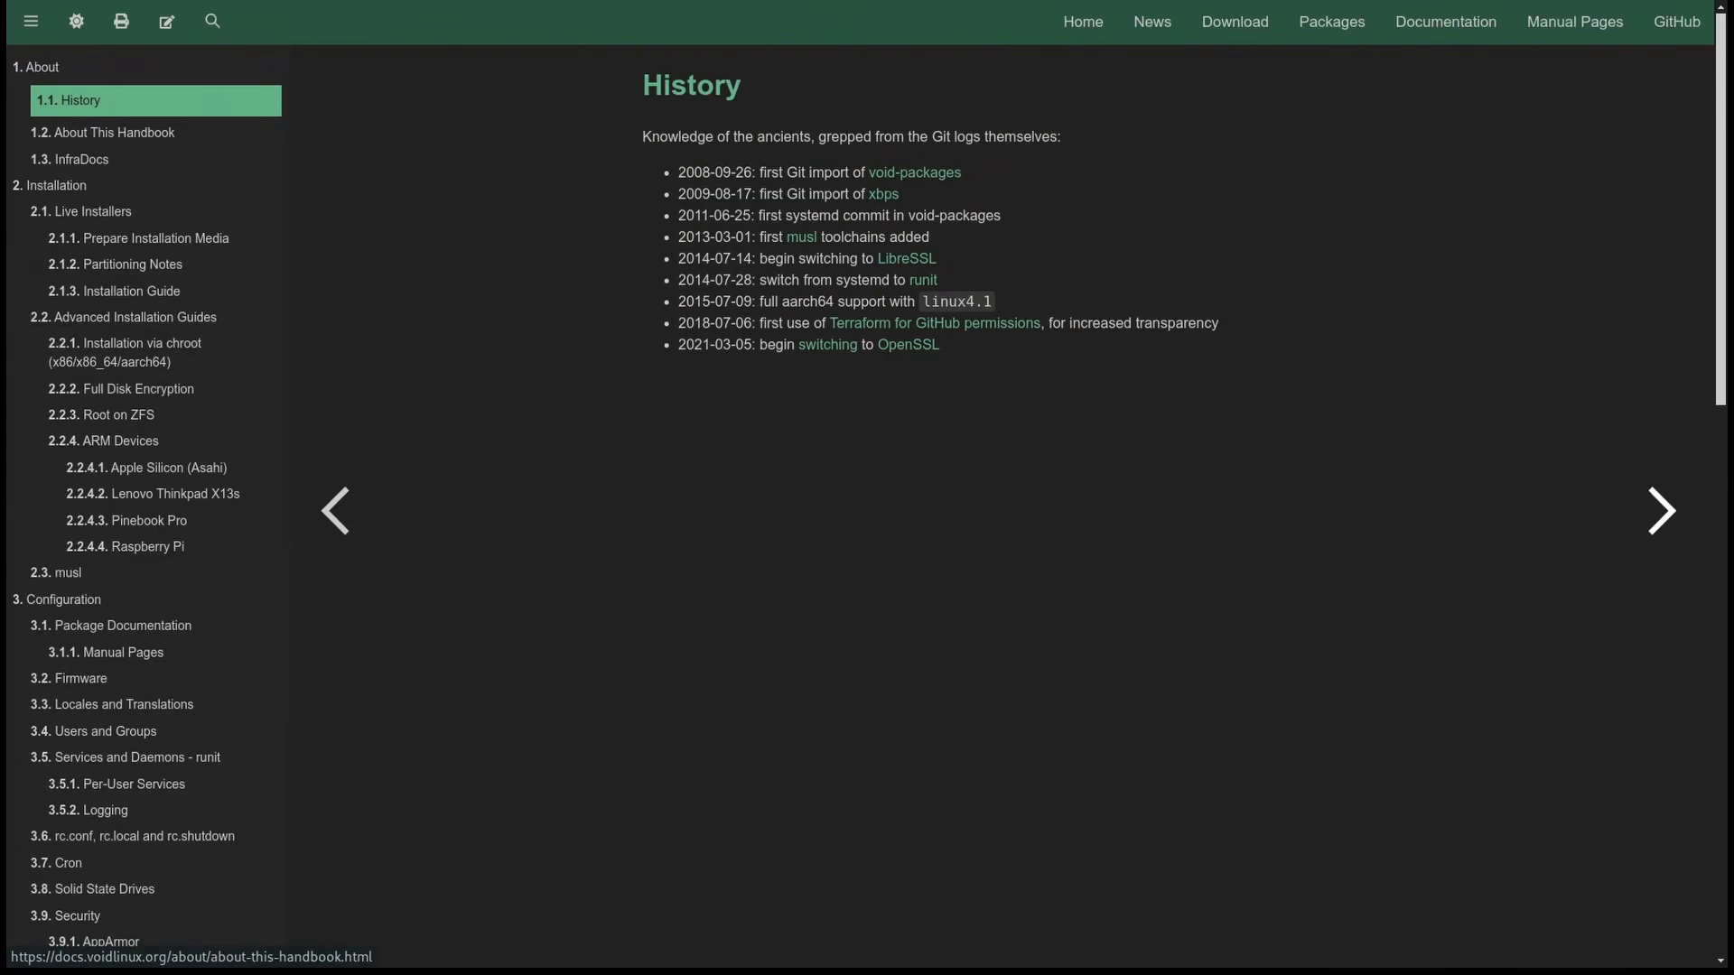
Go to the About This Handbook page from the handbook sidebar
left_click(114, 126)
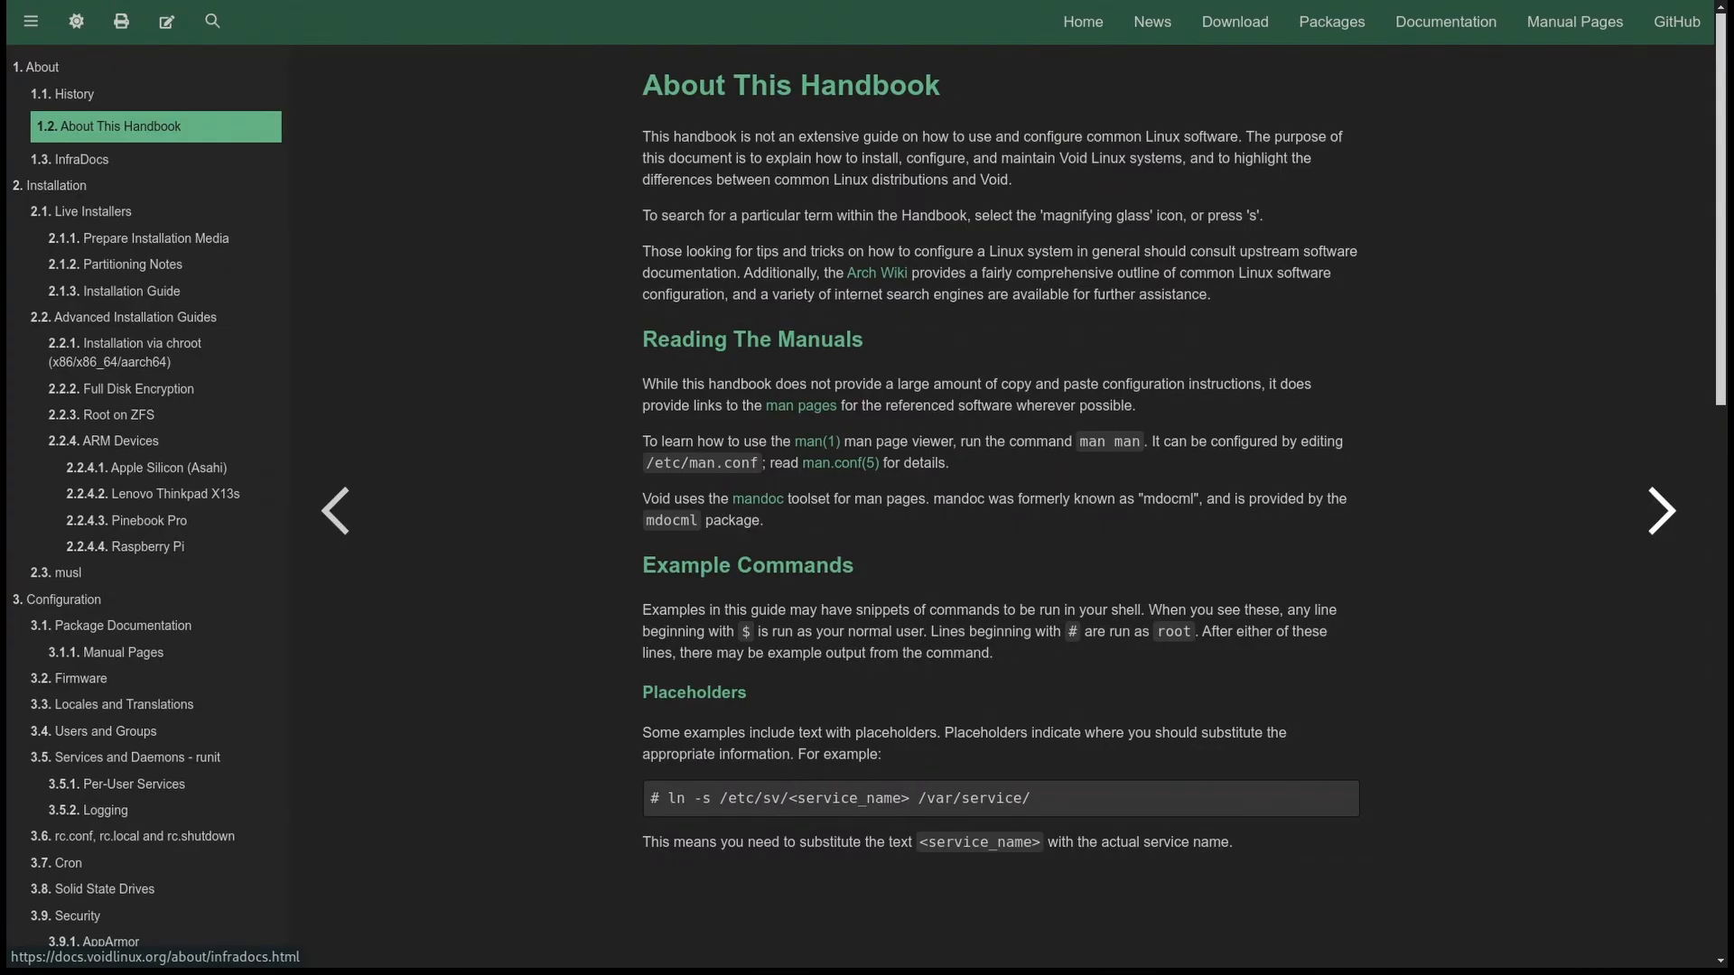
left_click(81, 159)
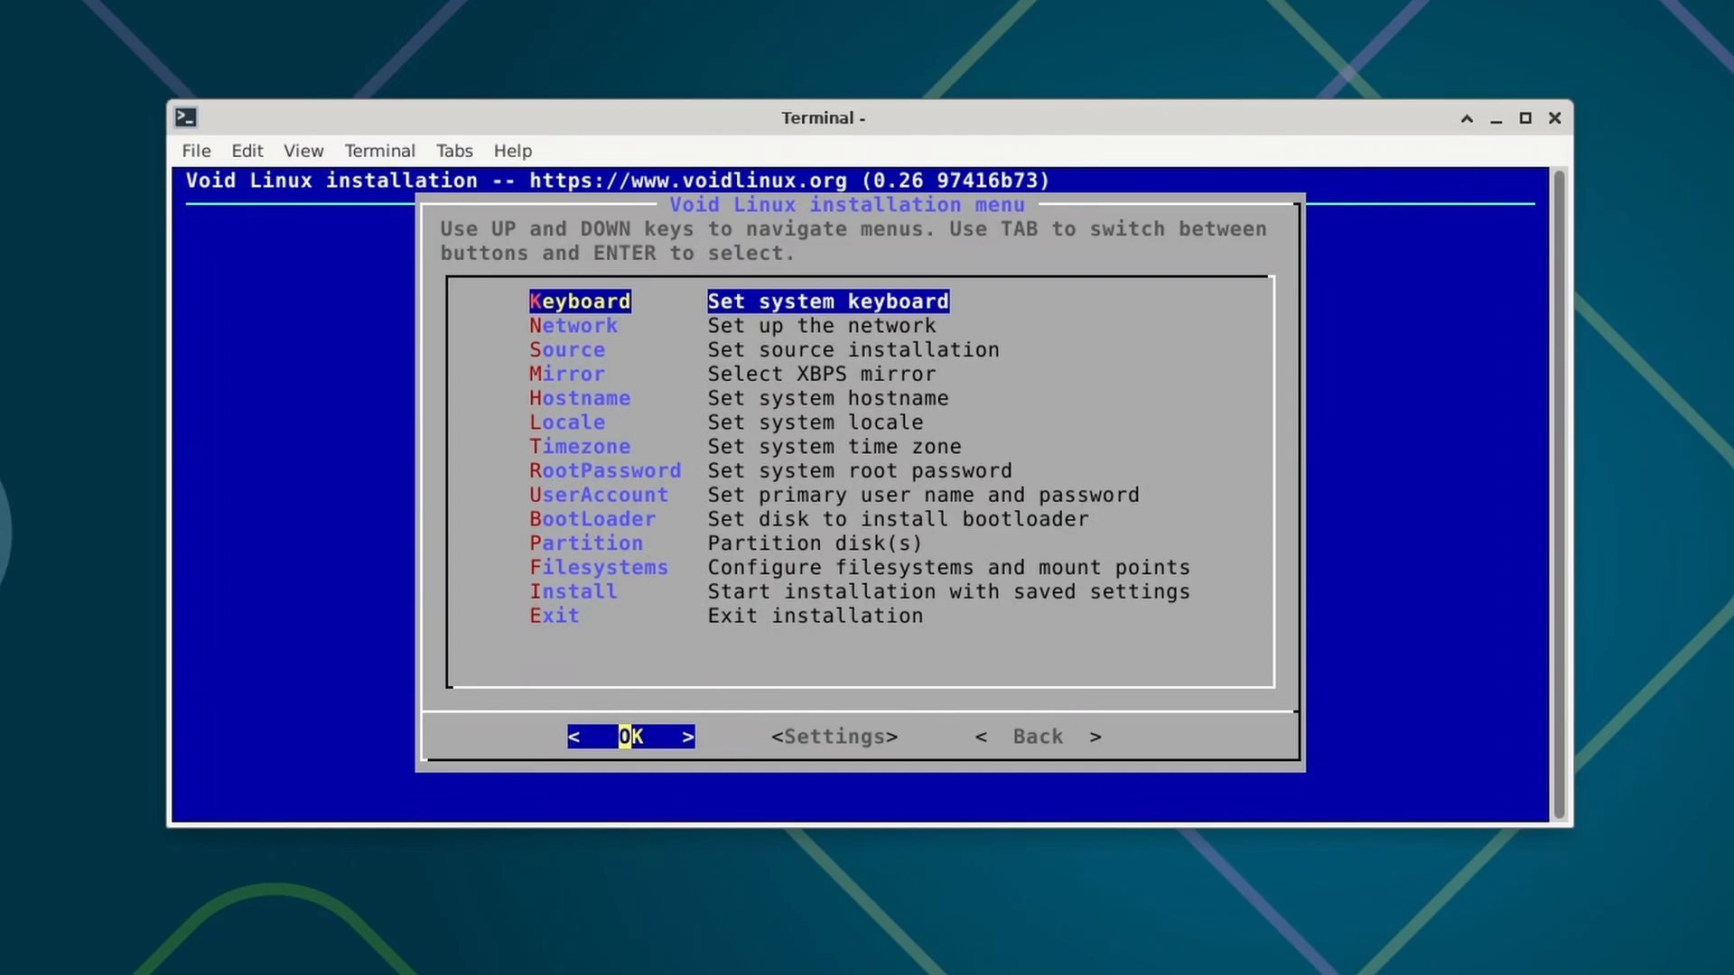
Move through the installer menu: Network, Mirror, Locale, RootPassword
key("Down")
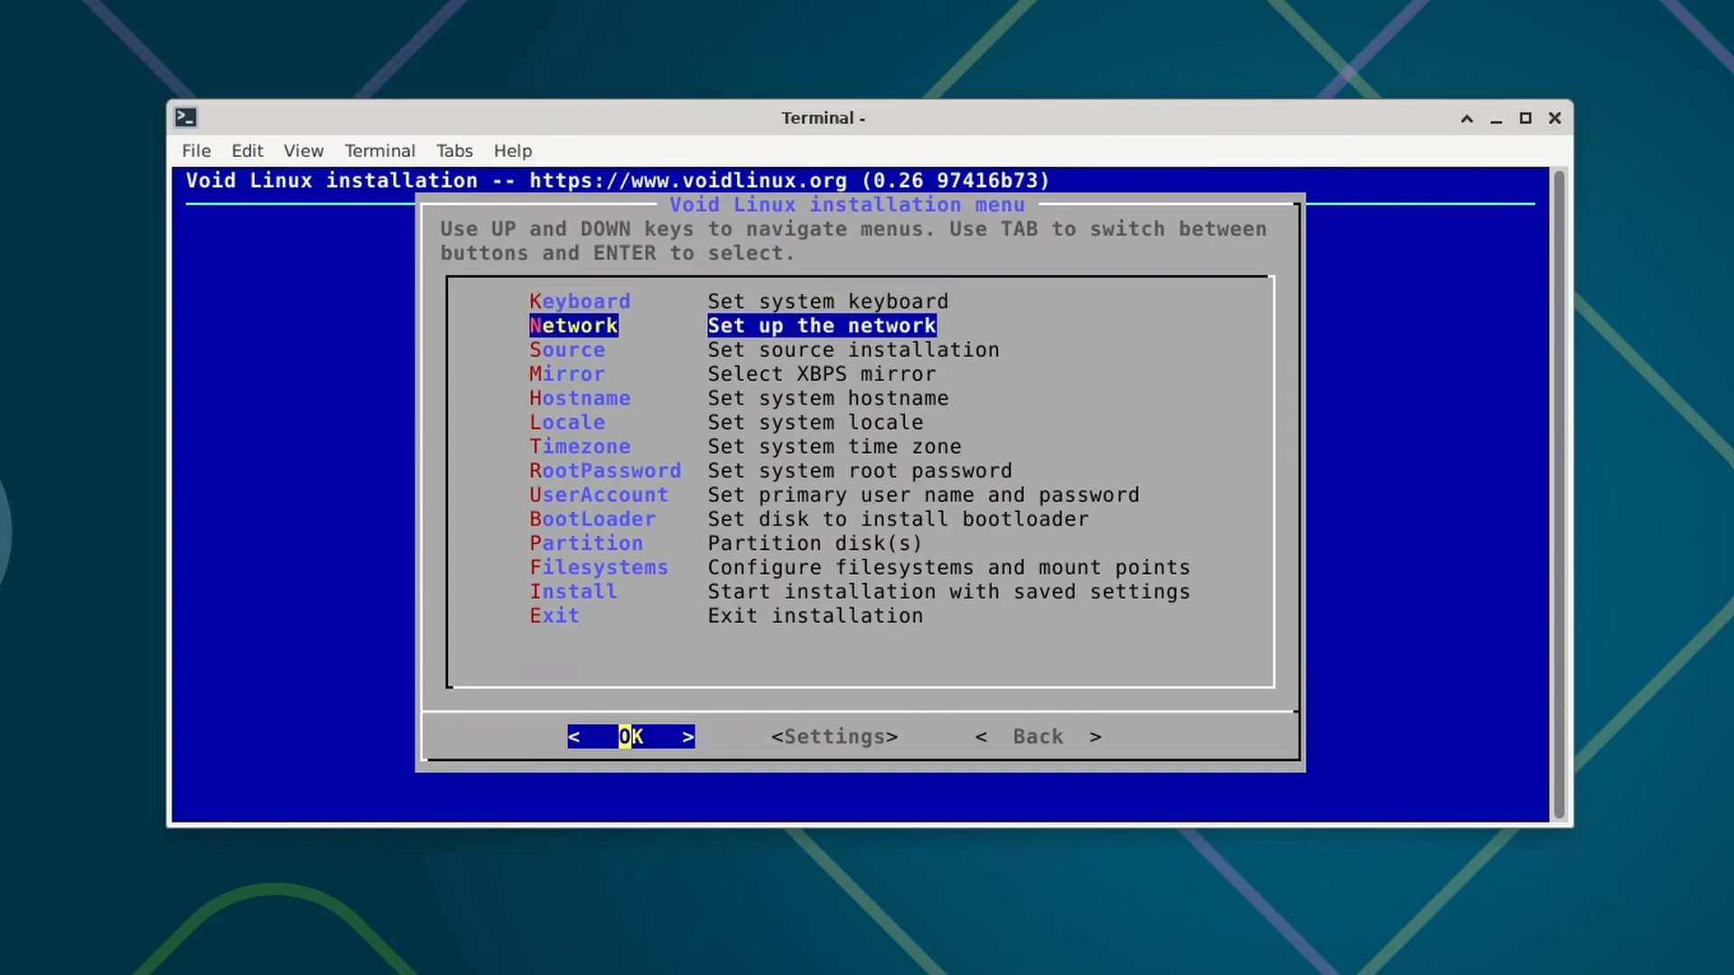
key("Down")
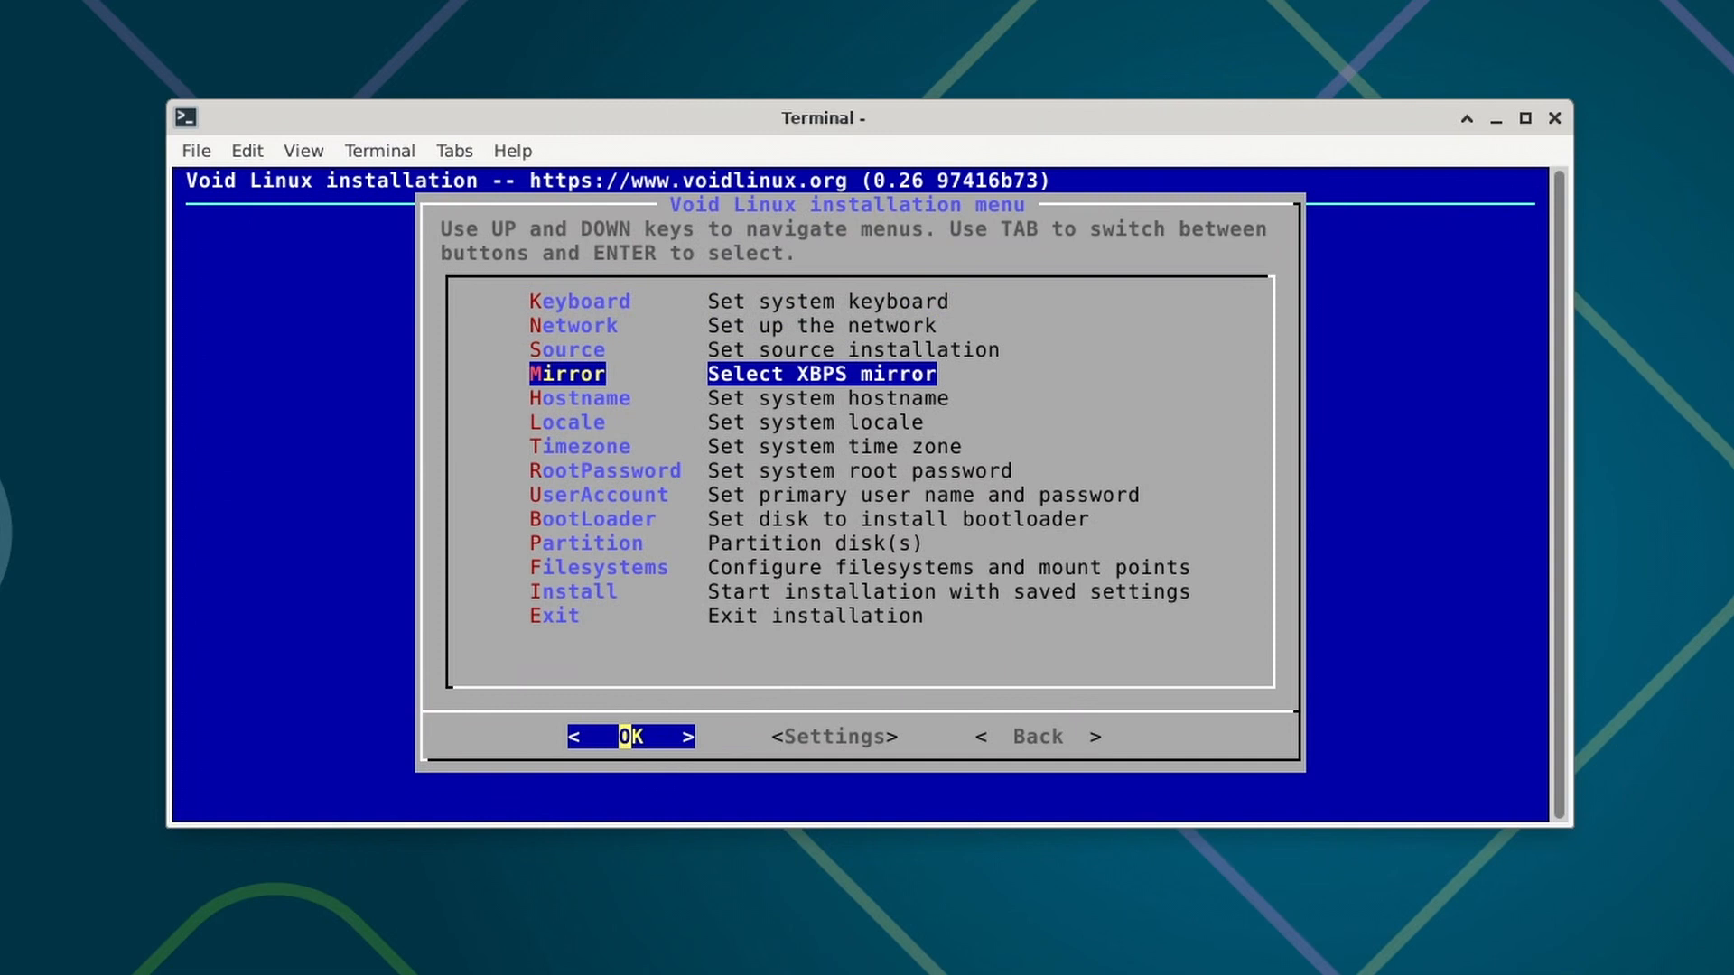
key("Down")
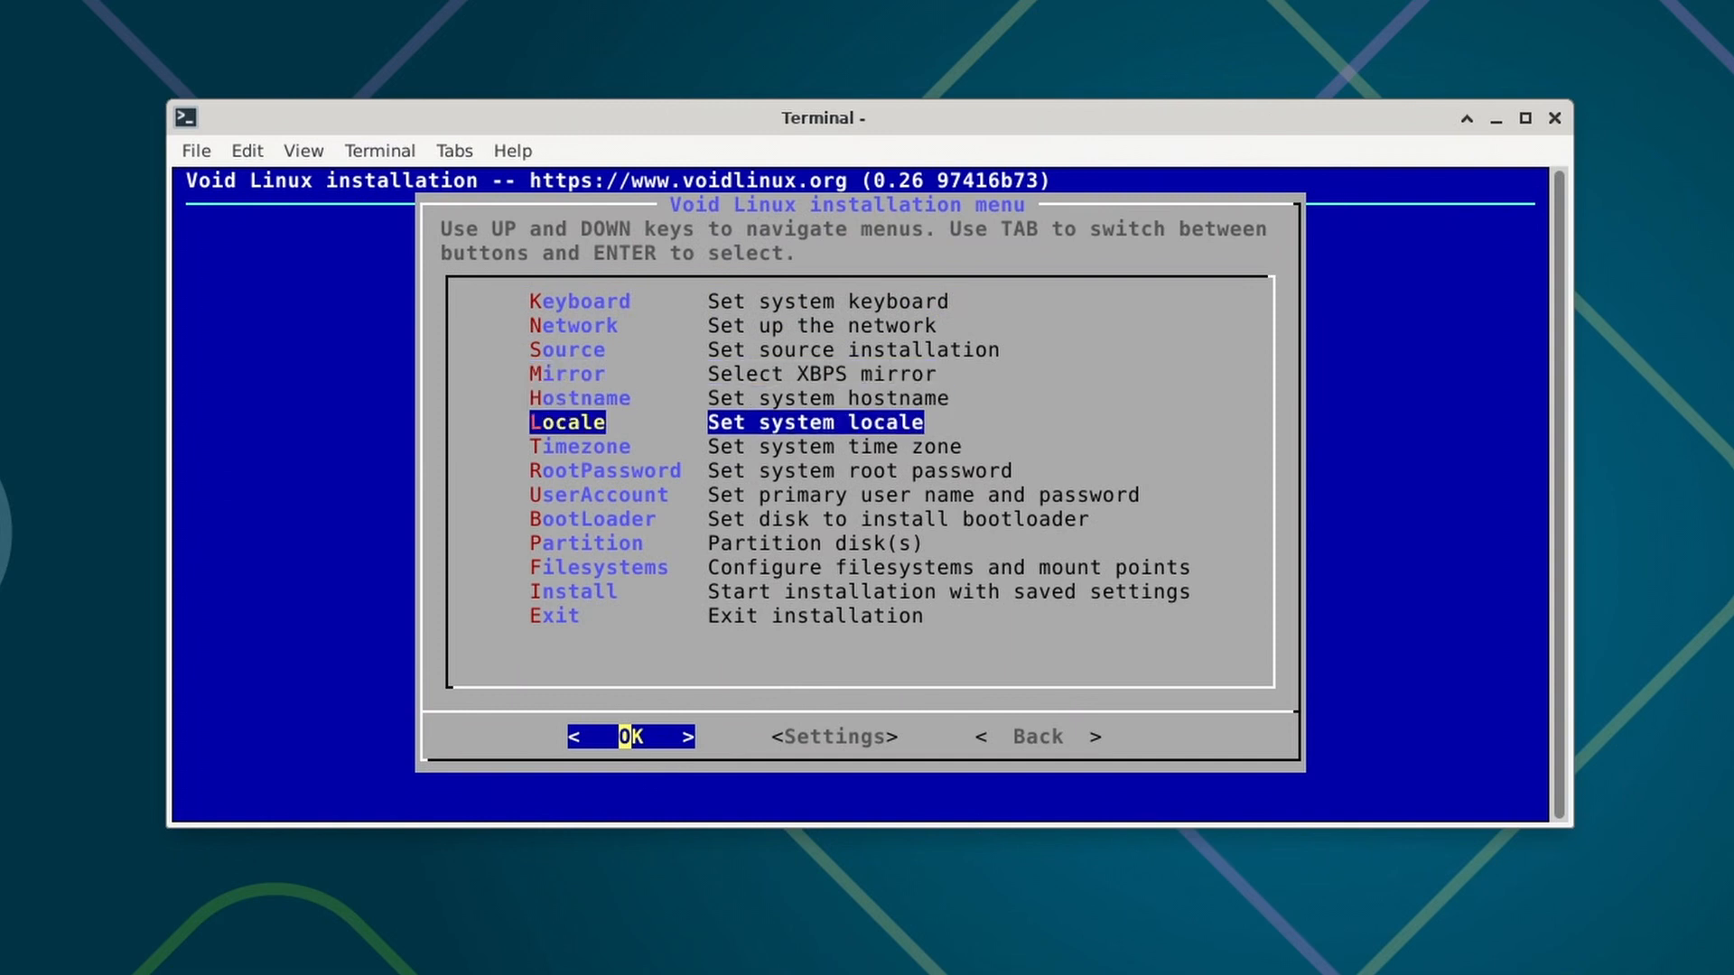
key("Down")
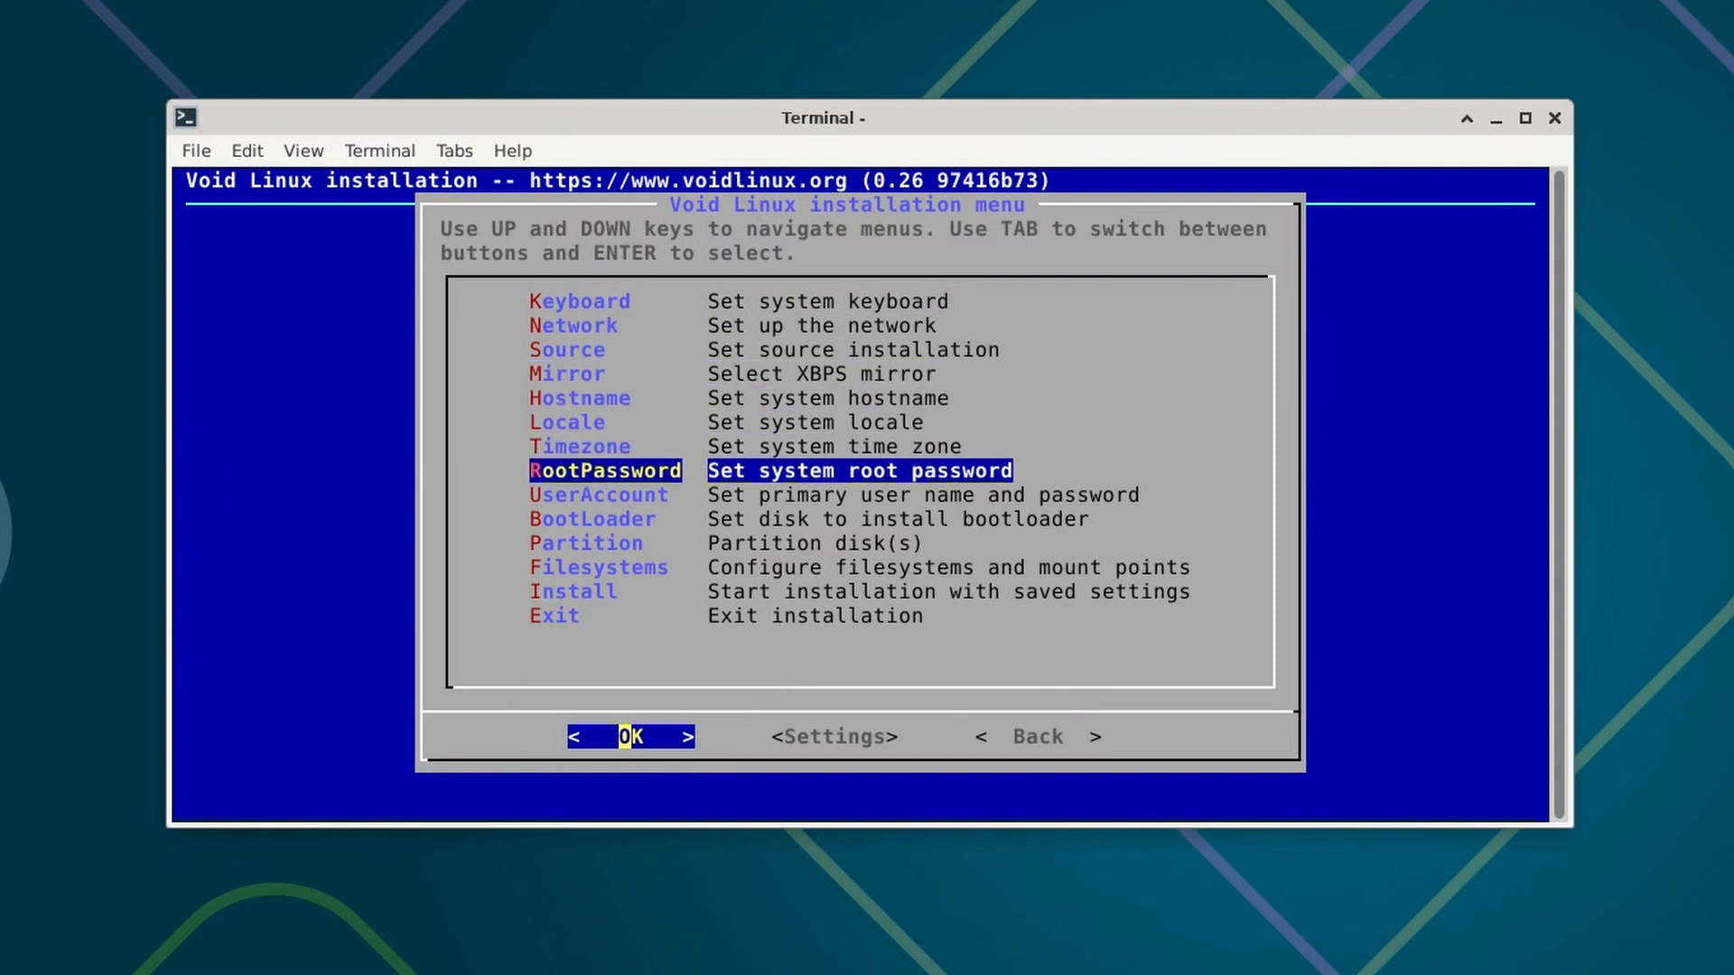
key("Down")
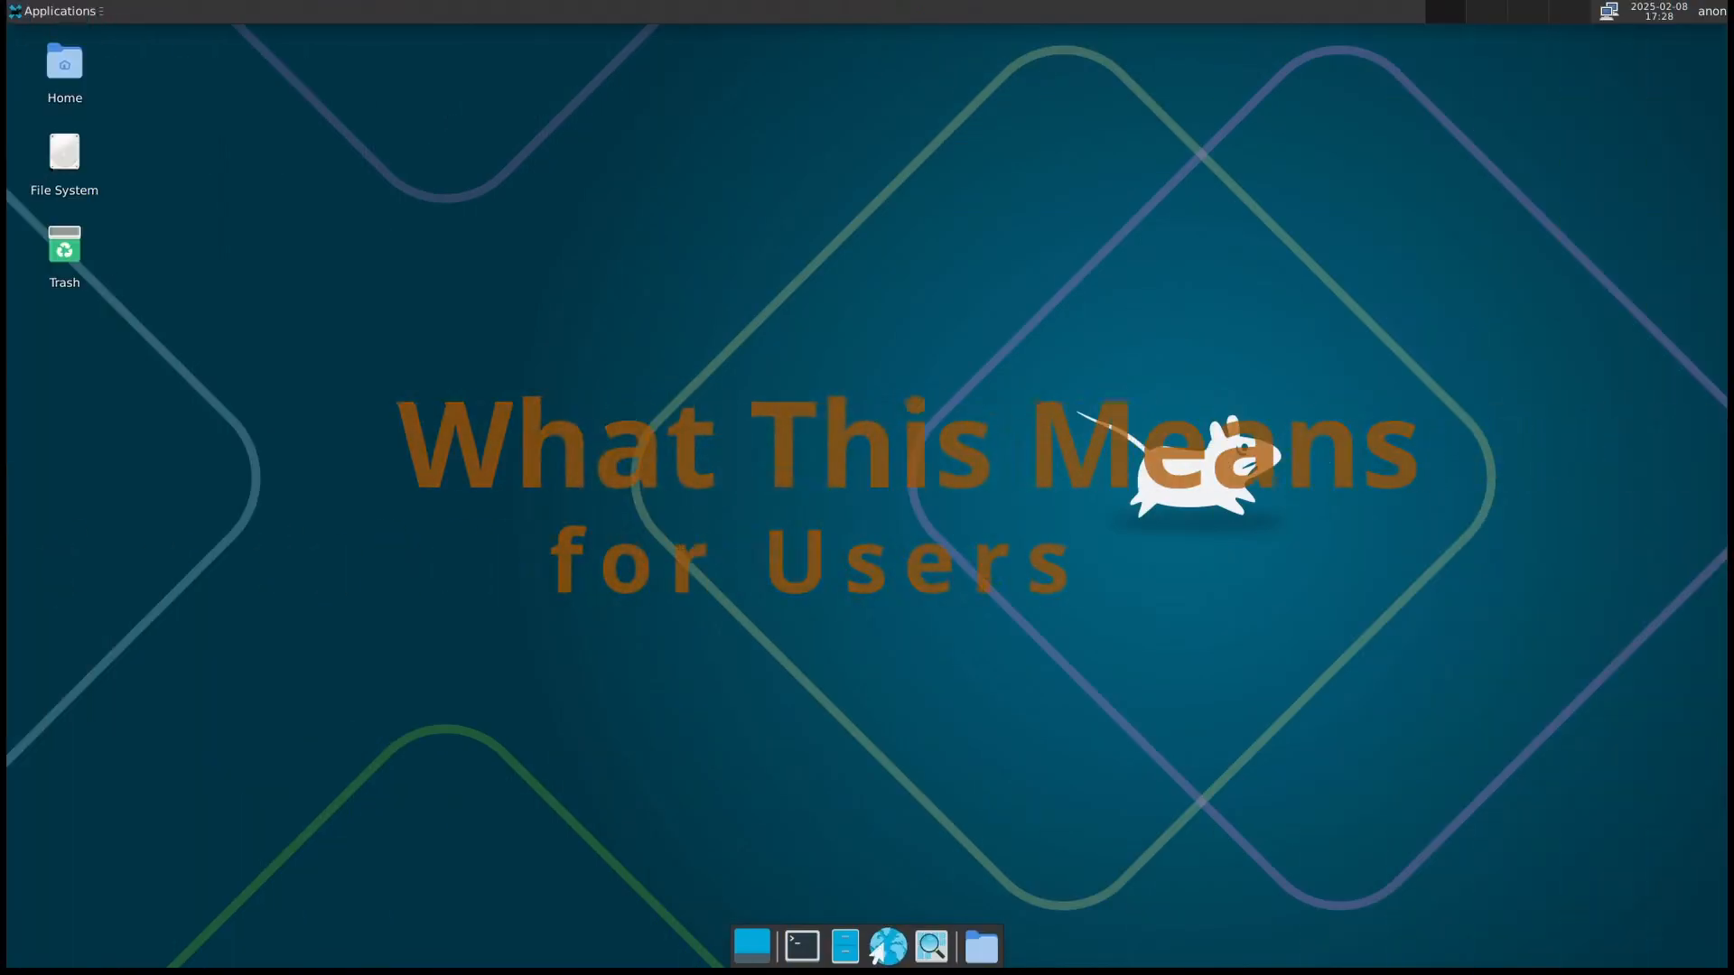
left_click(55, 11)
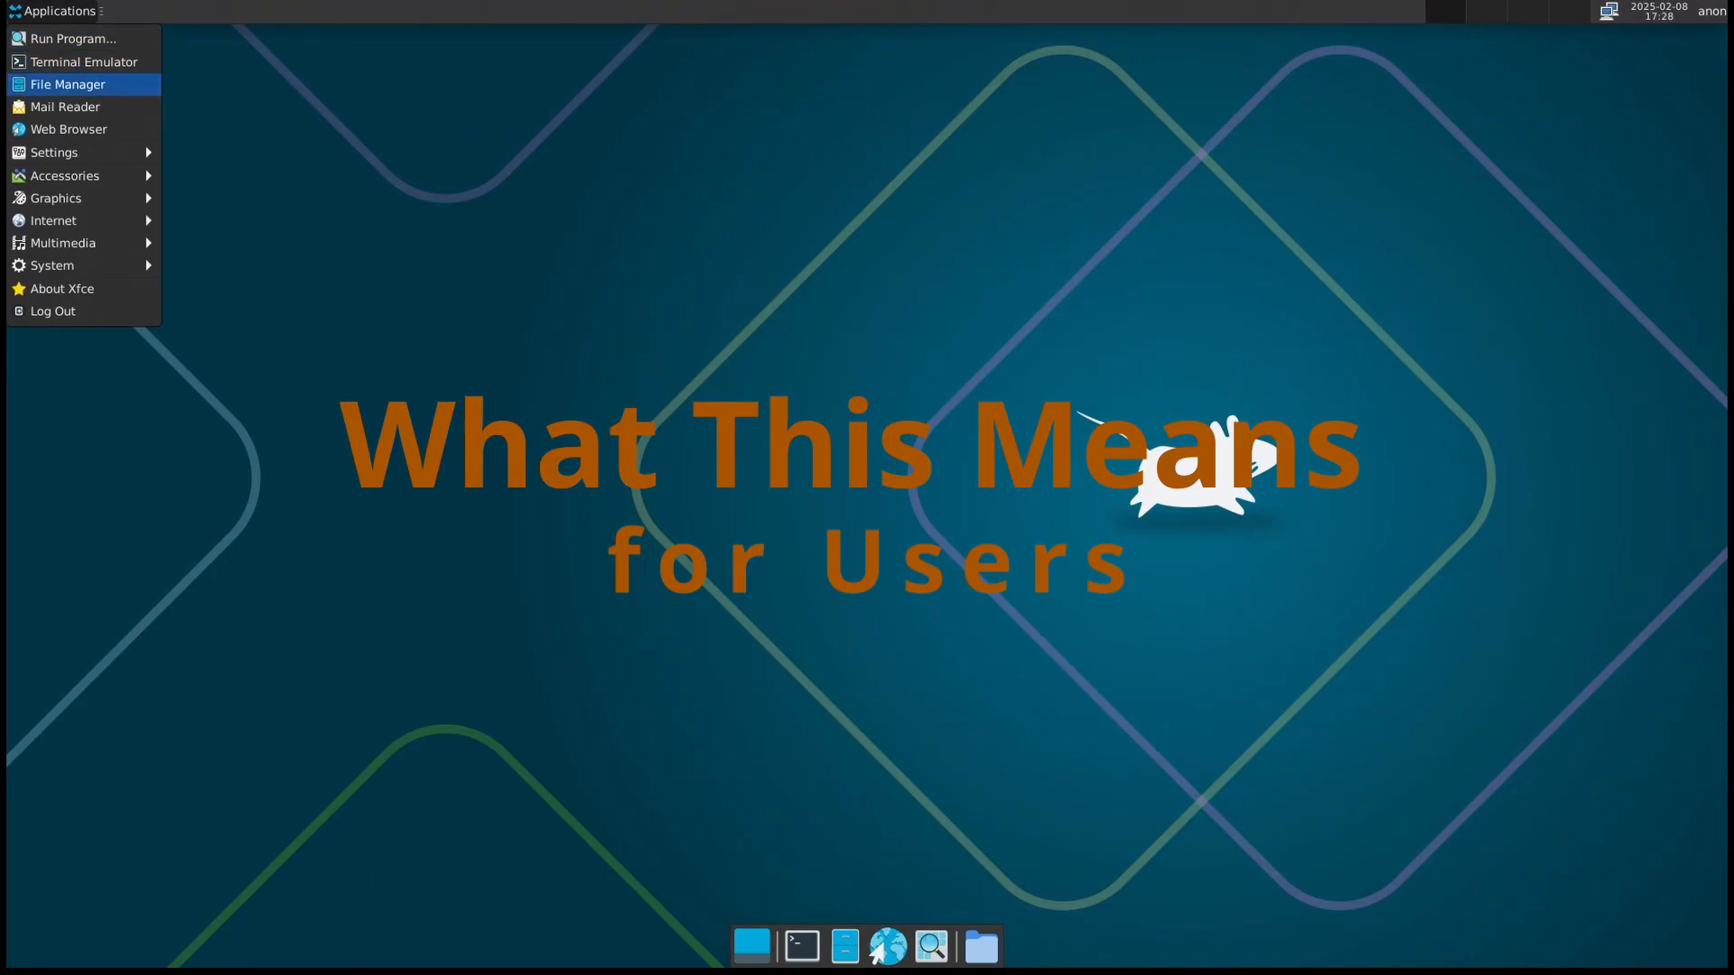
mouse_move(54, 152)
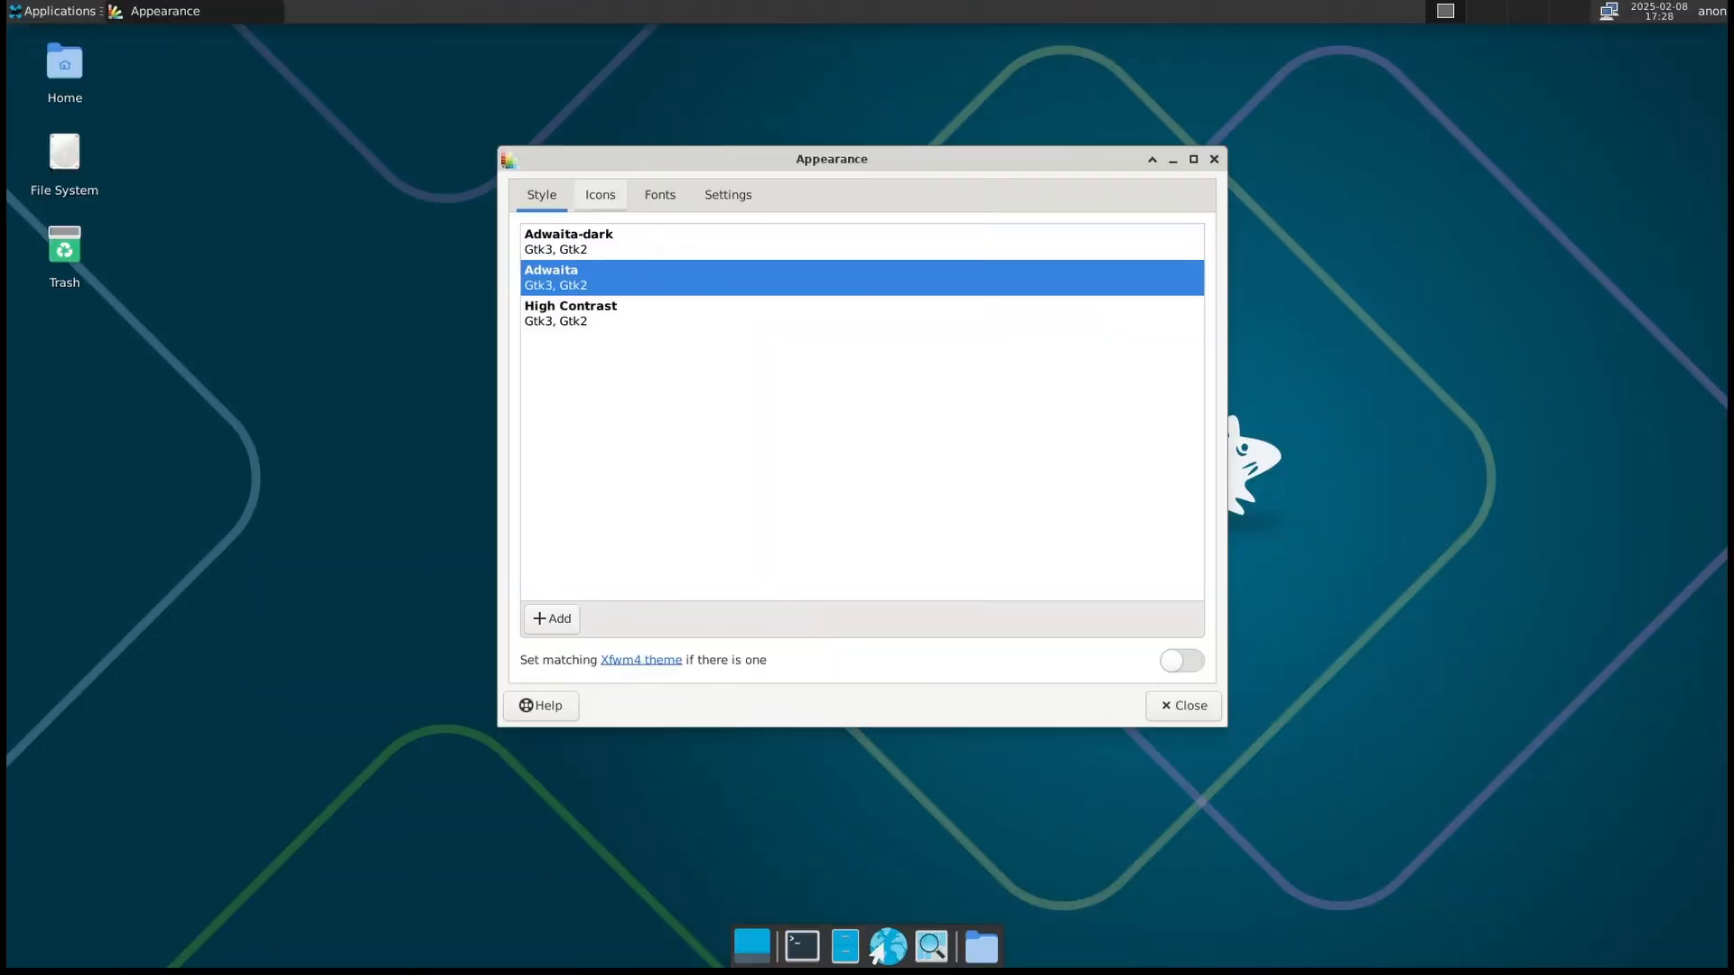
left_click(659, 195)
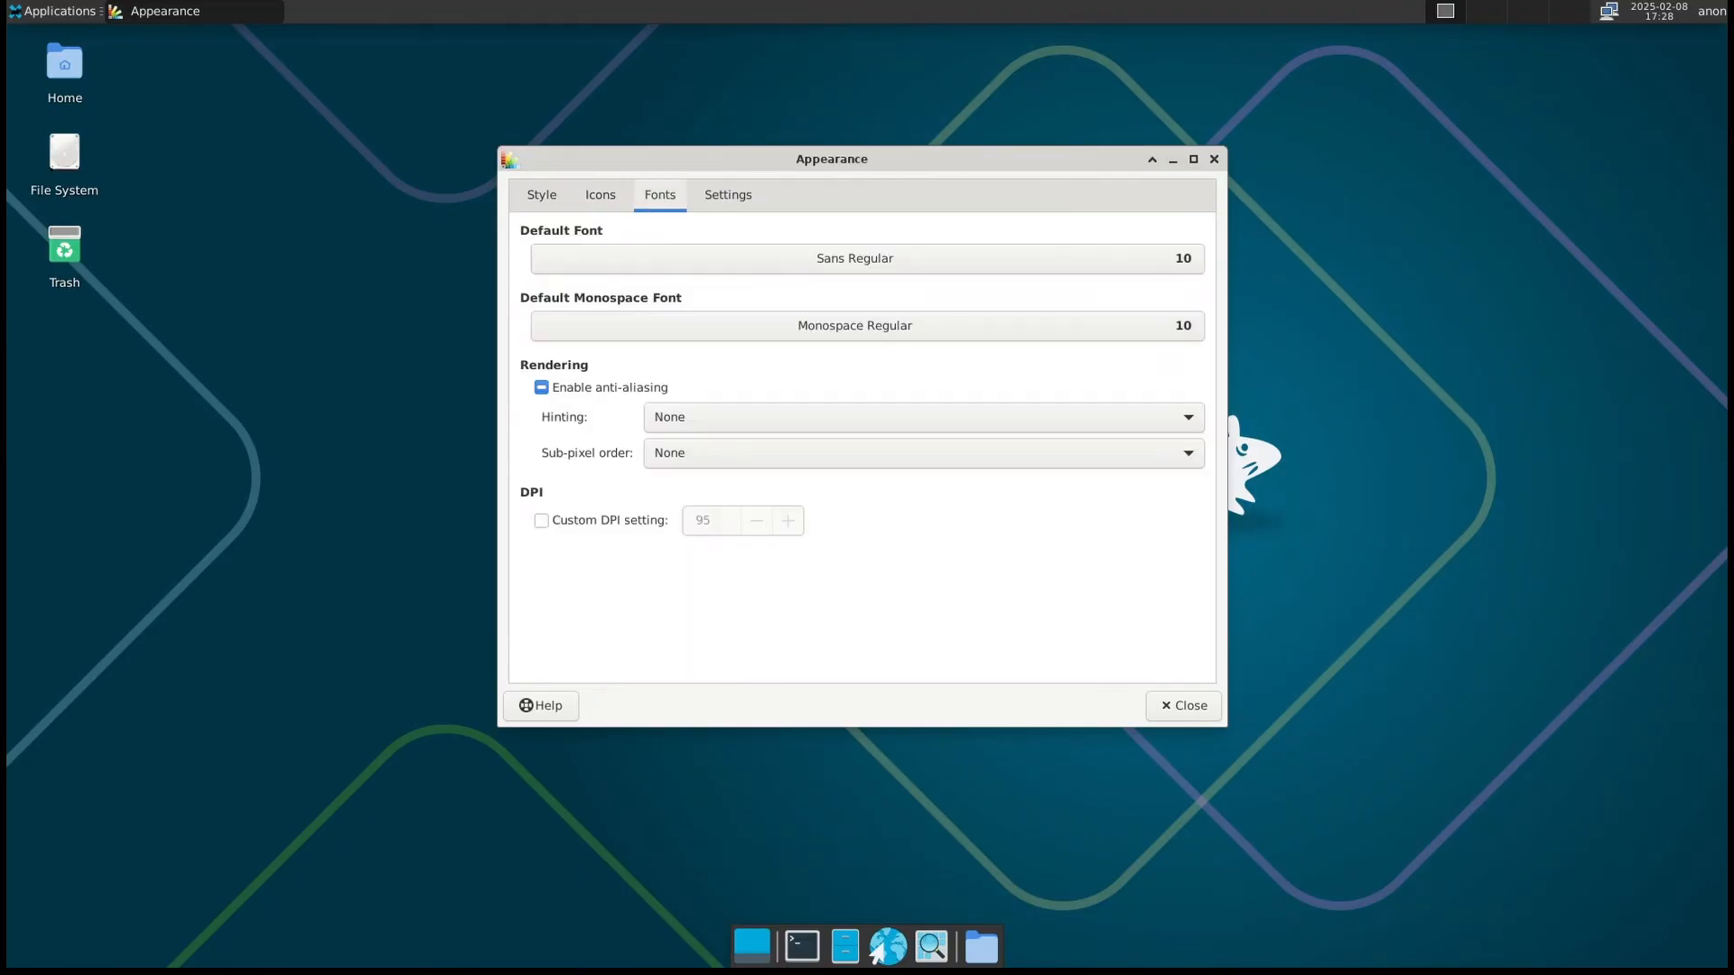
left_click(728, 195)
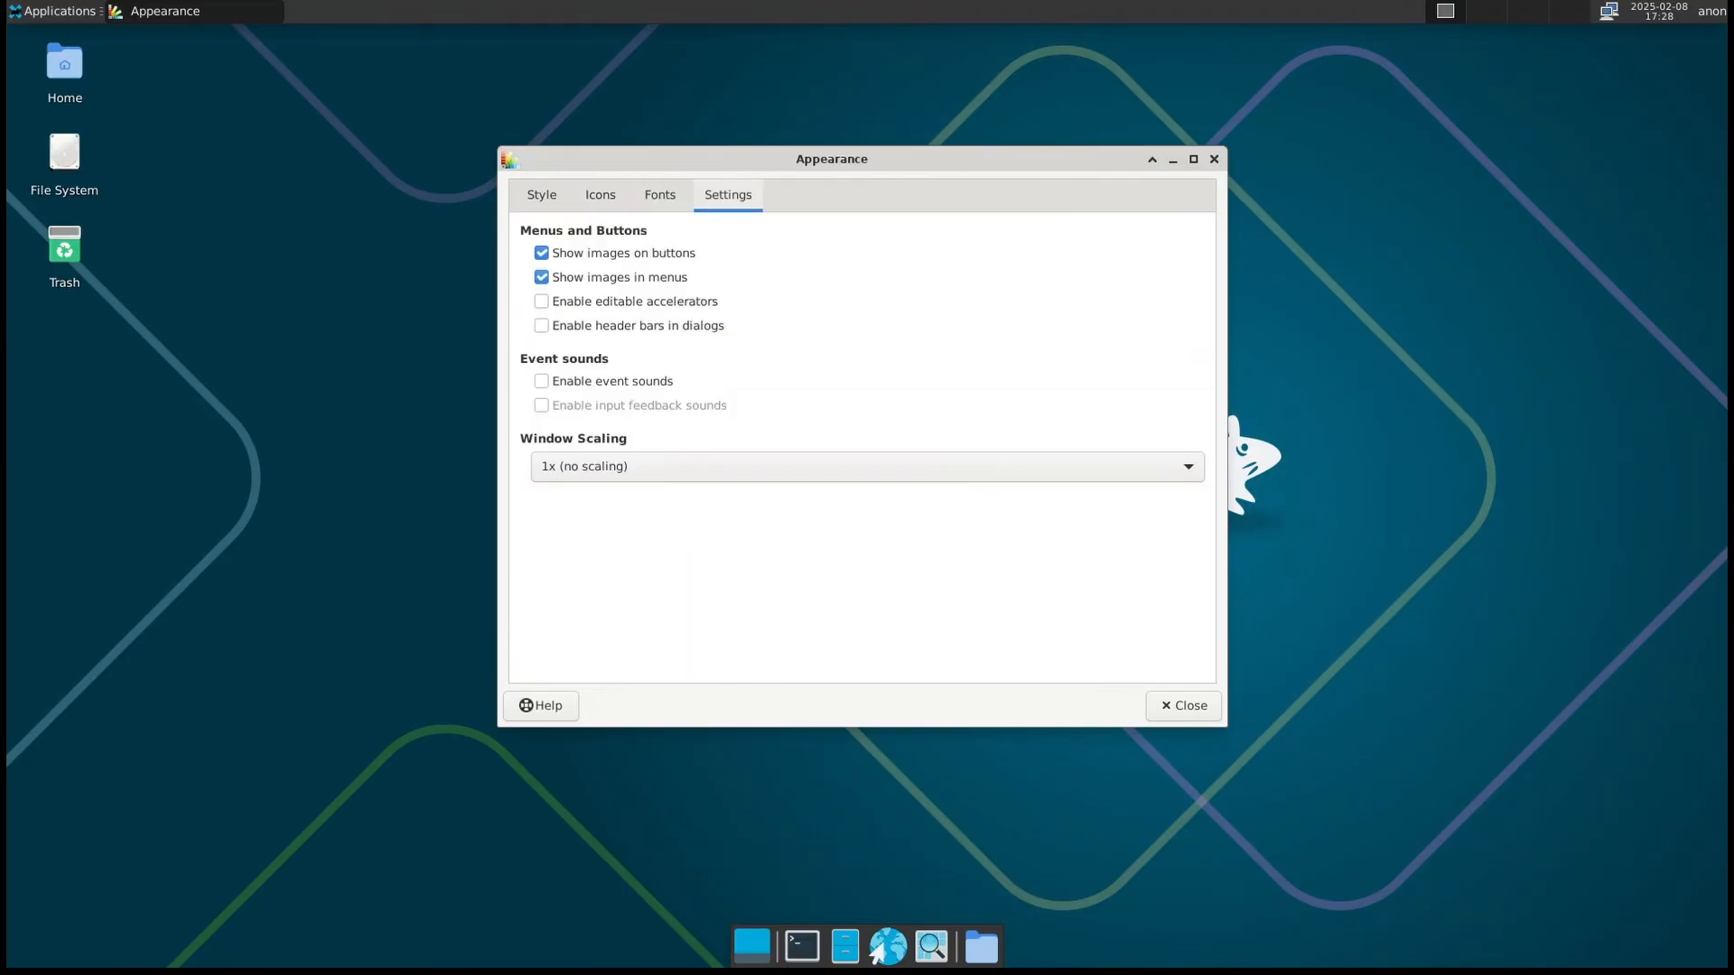
left_click(1183, 706)
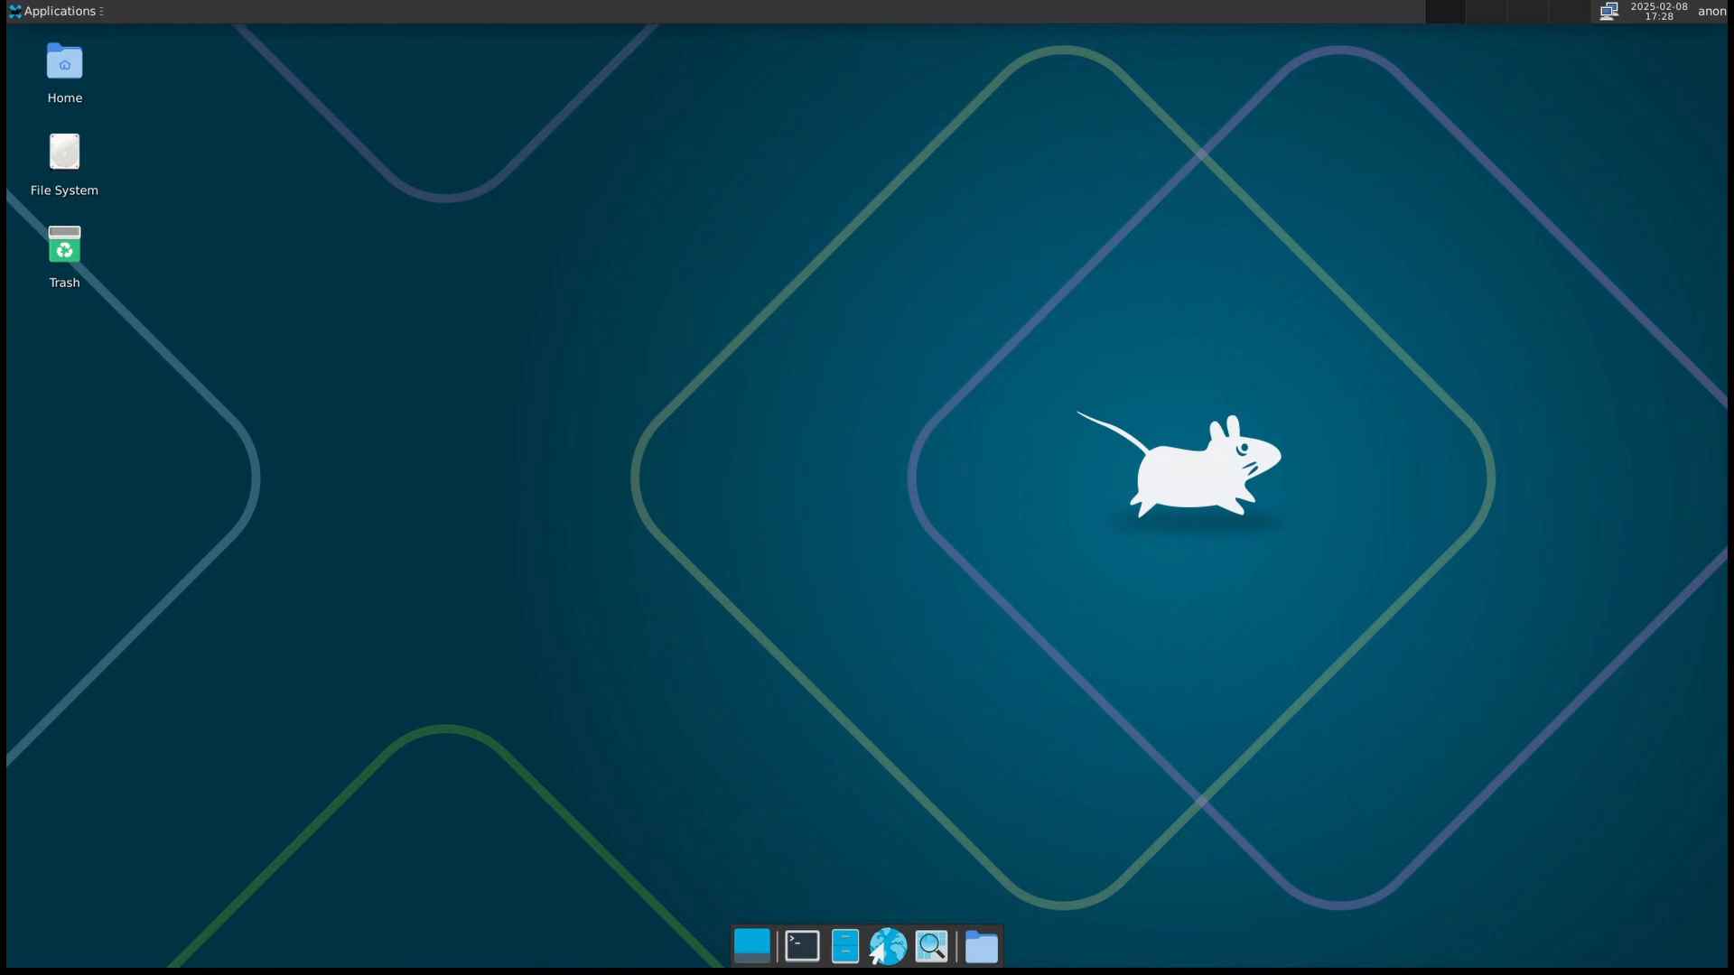
left_click(49, 11)
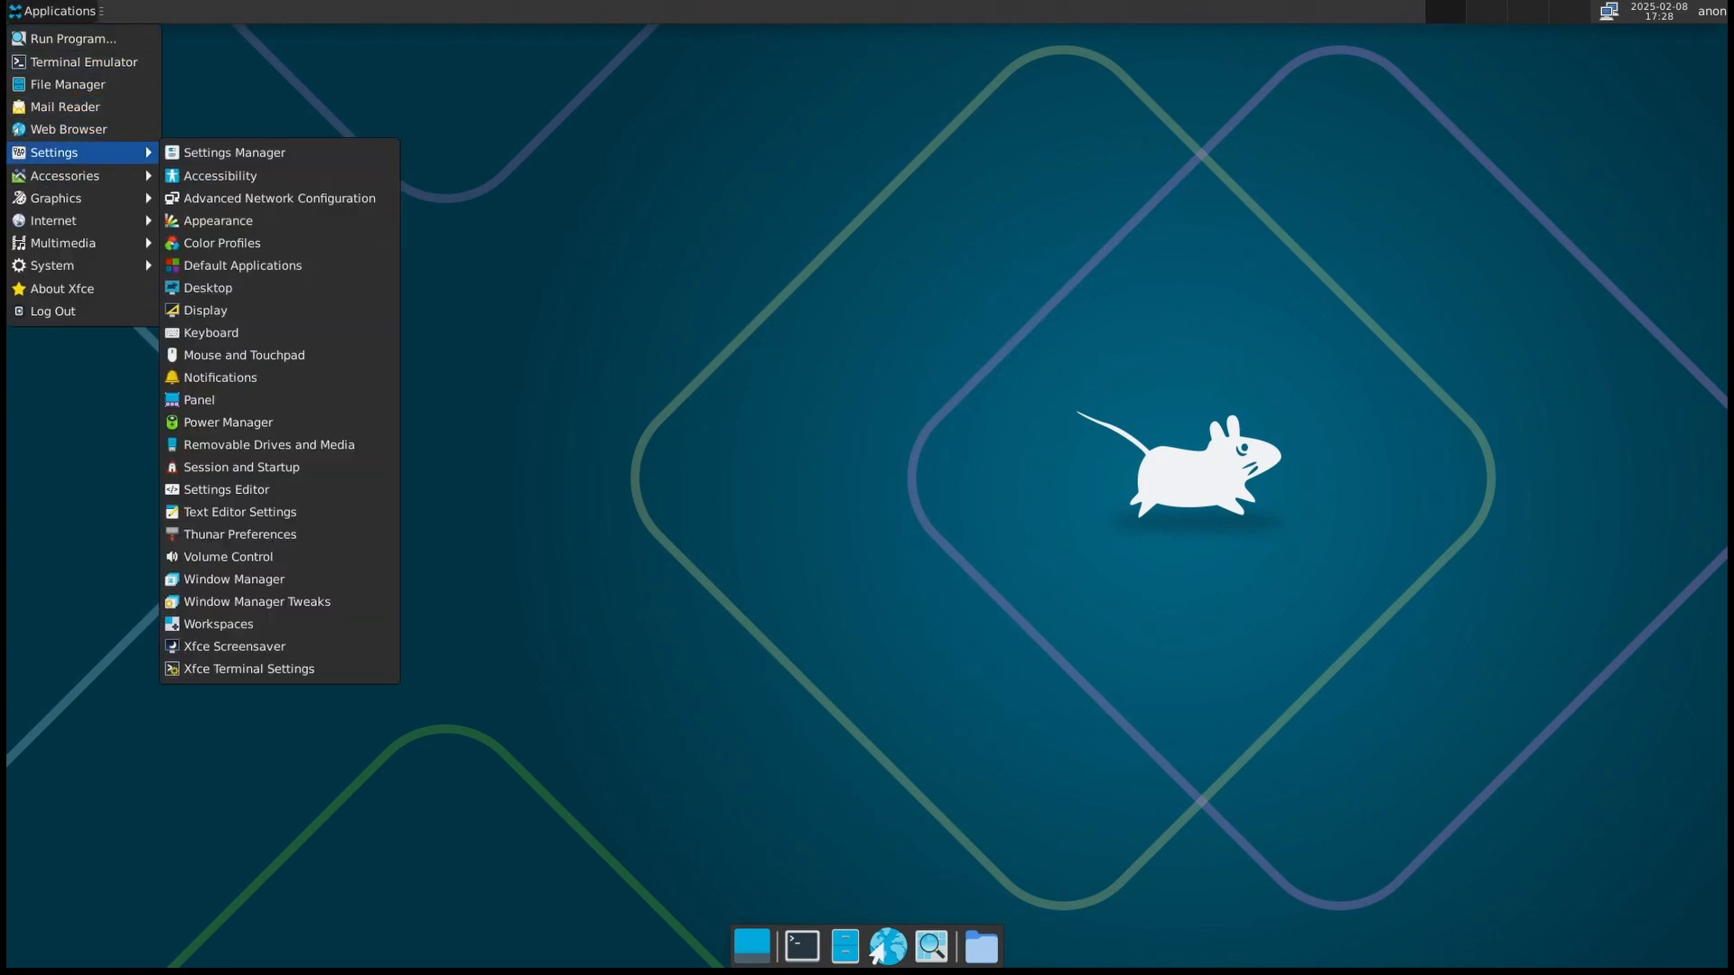
mouse_move(242, 266)
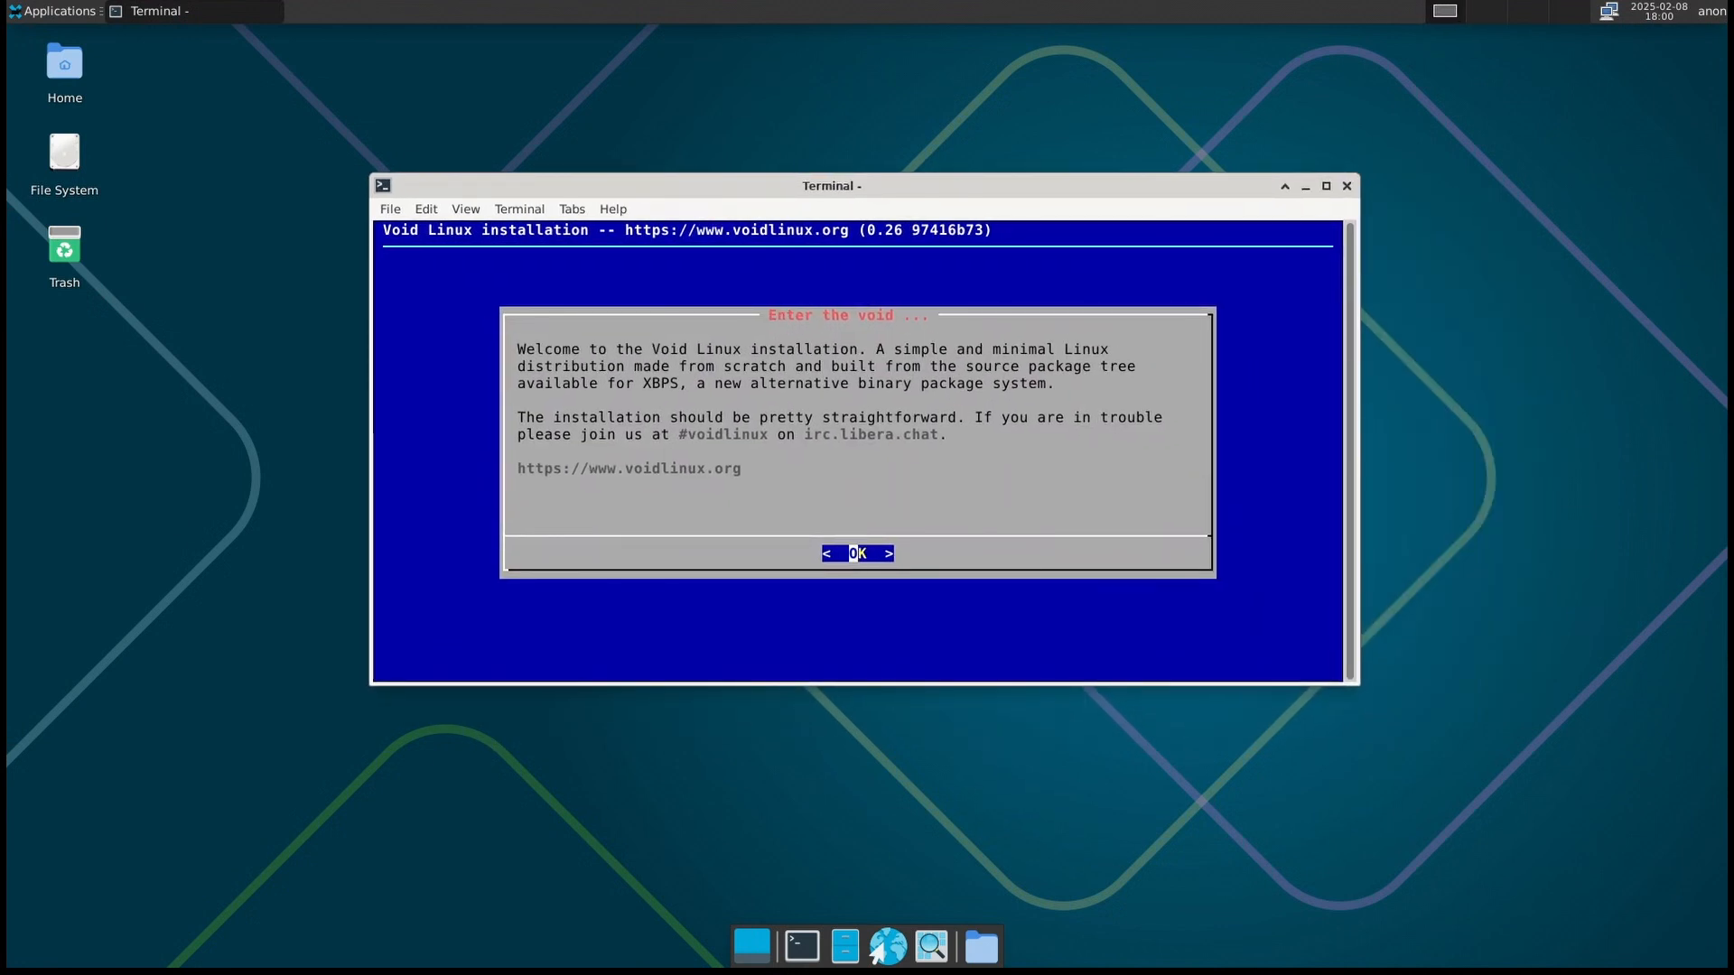
Dismiss the 'Enter the void' welcome dialog to reach the installer main menu
left_click(856, 554)
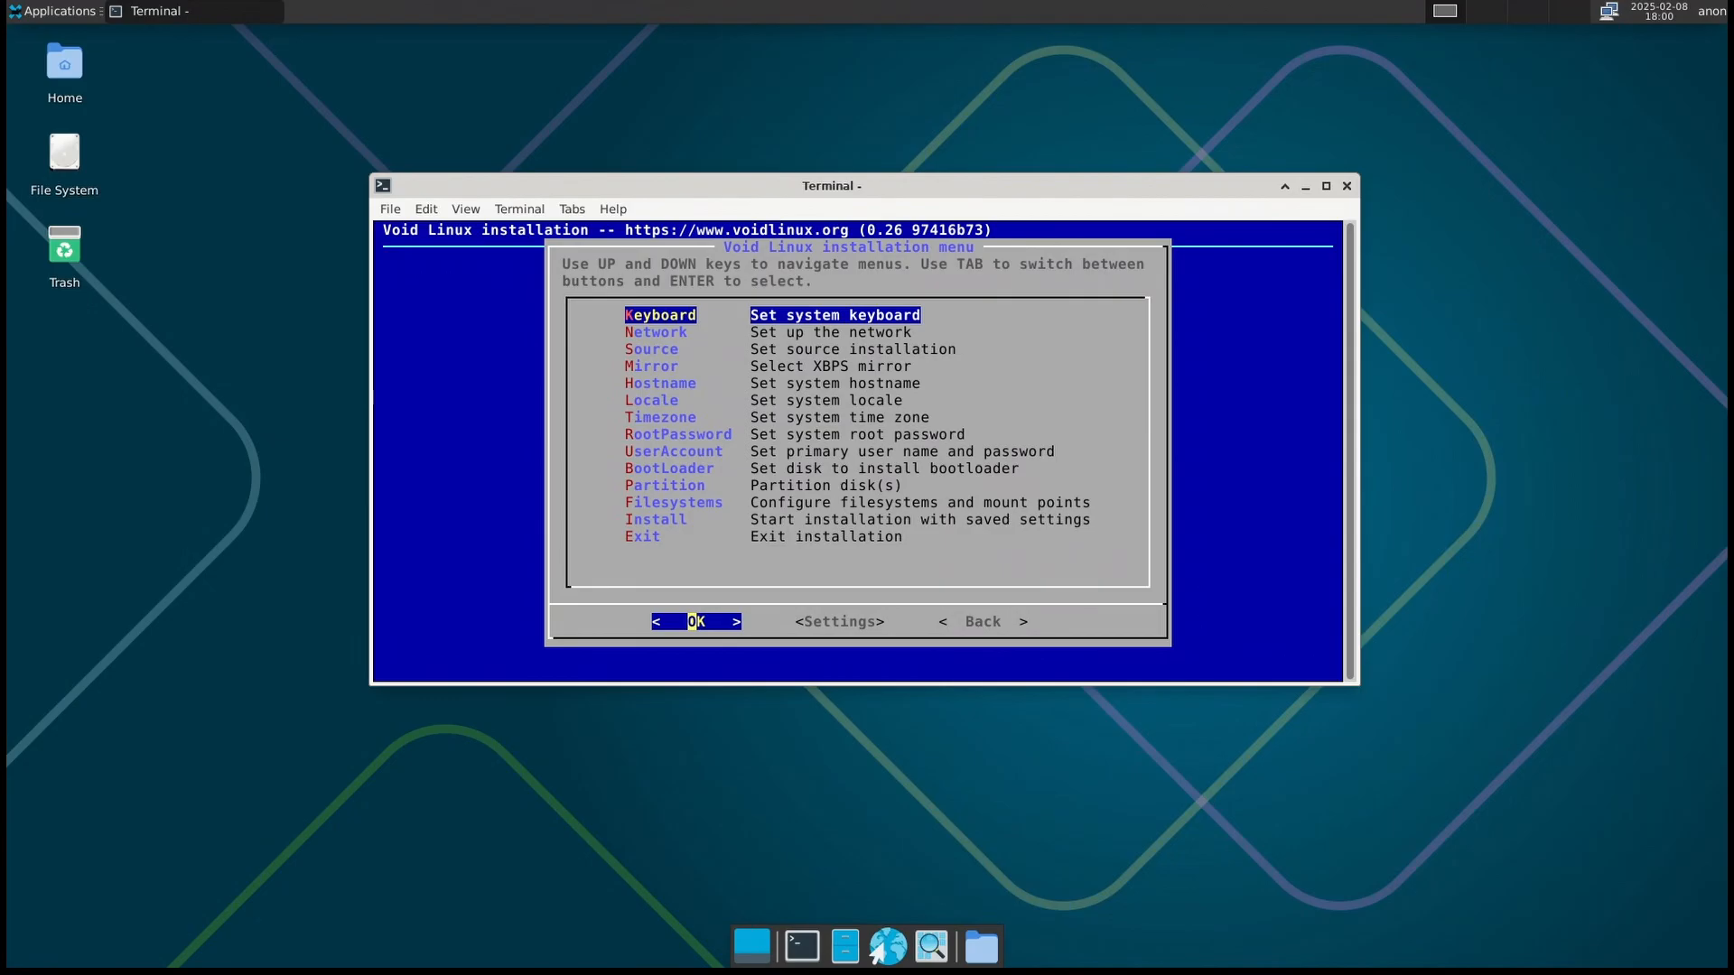
key("Down")
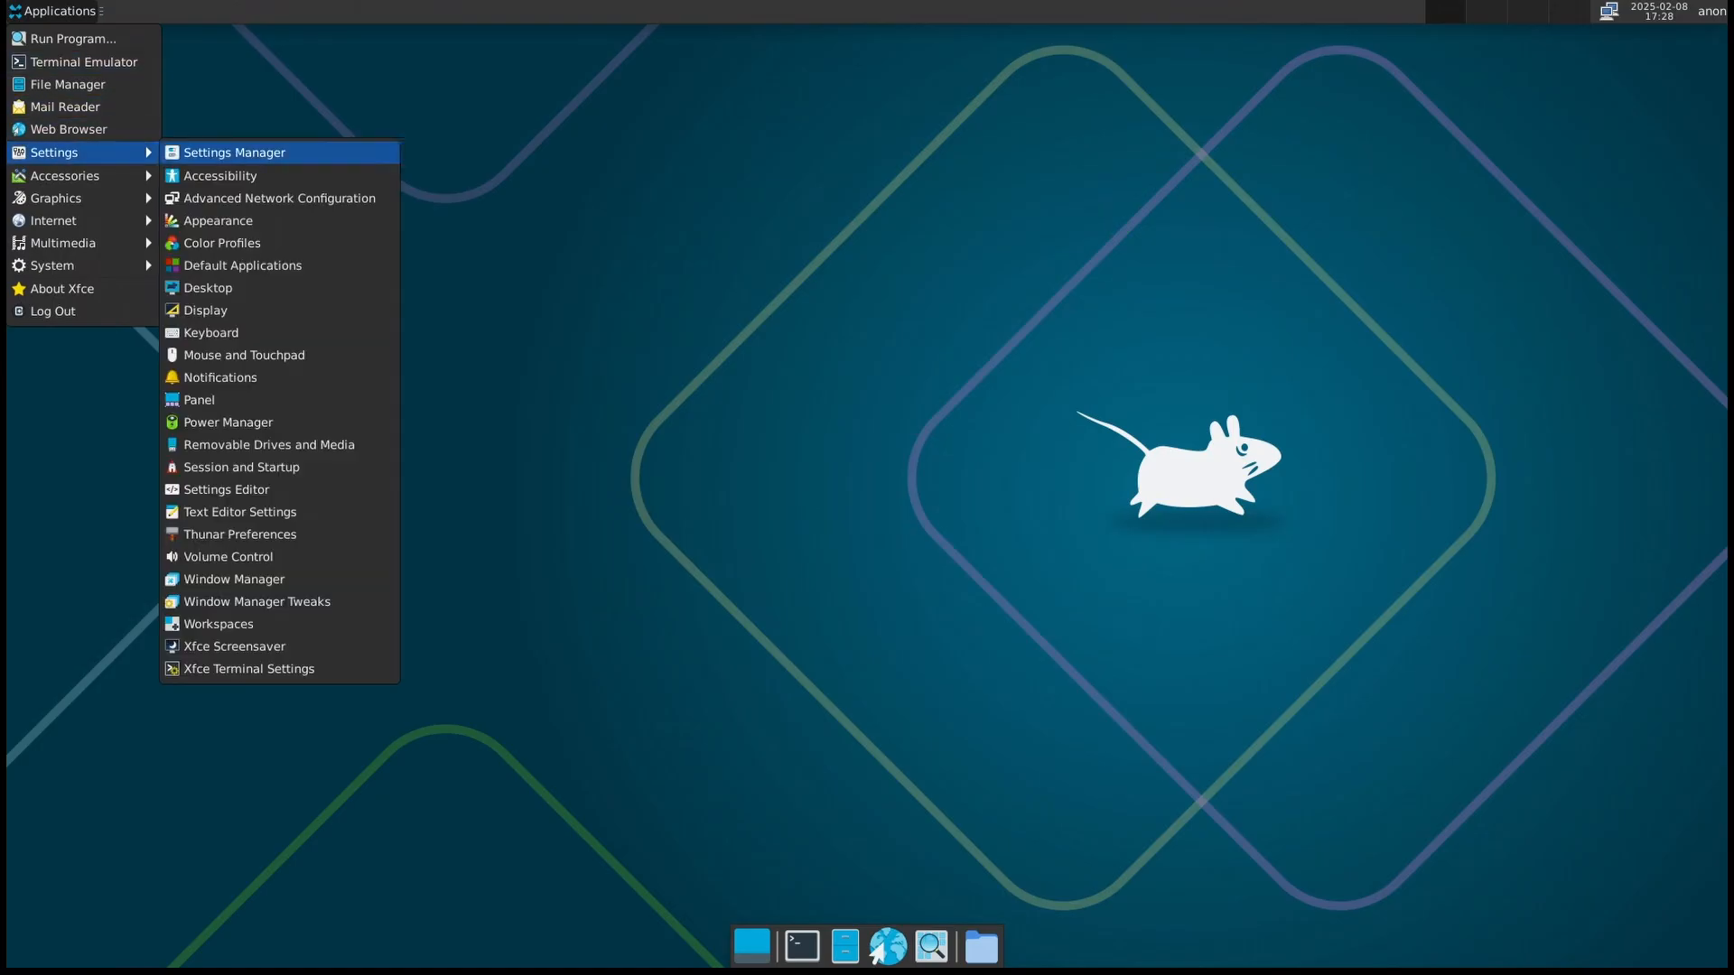
mouse_move(242, 266)
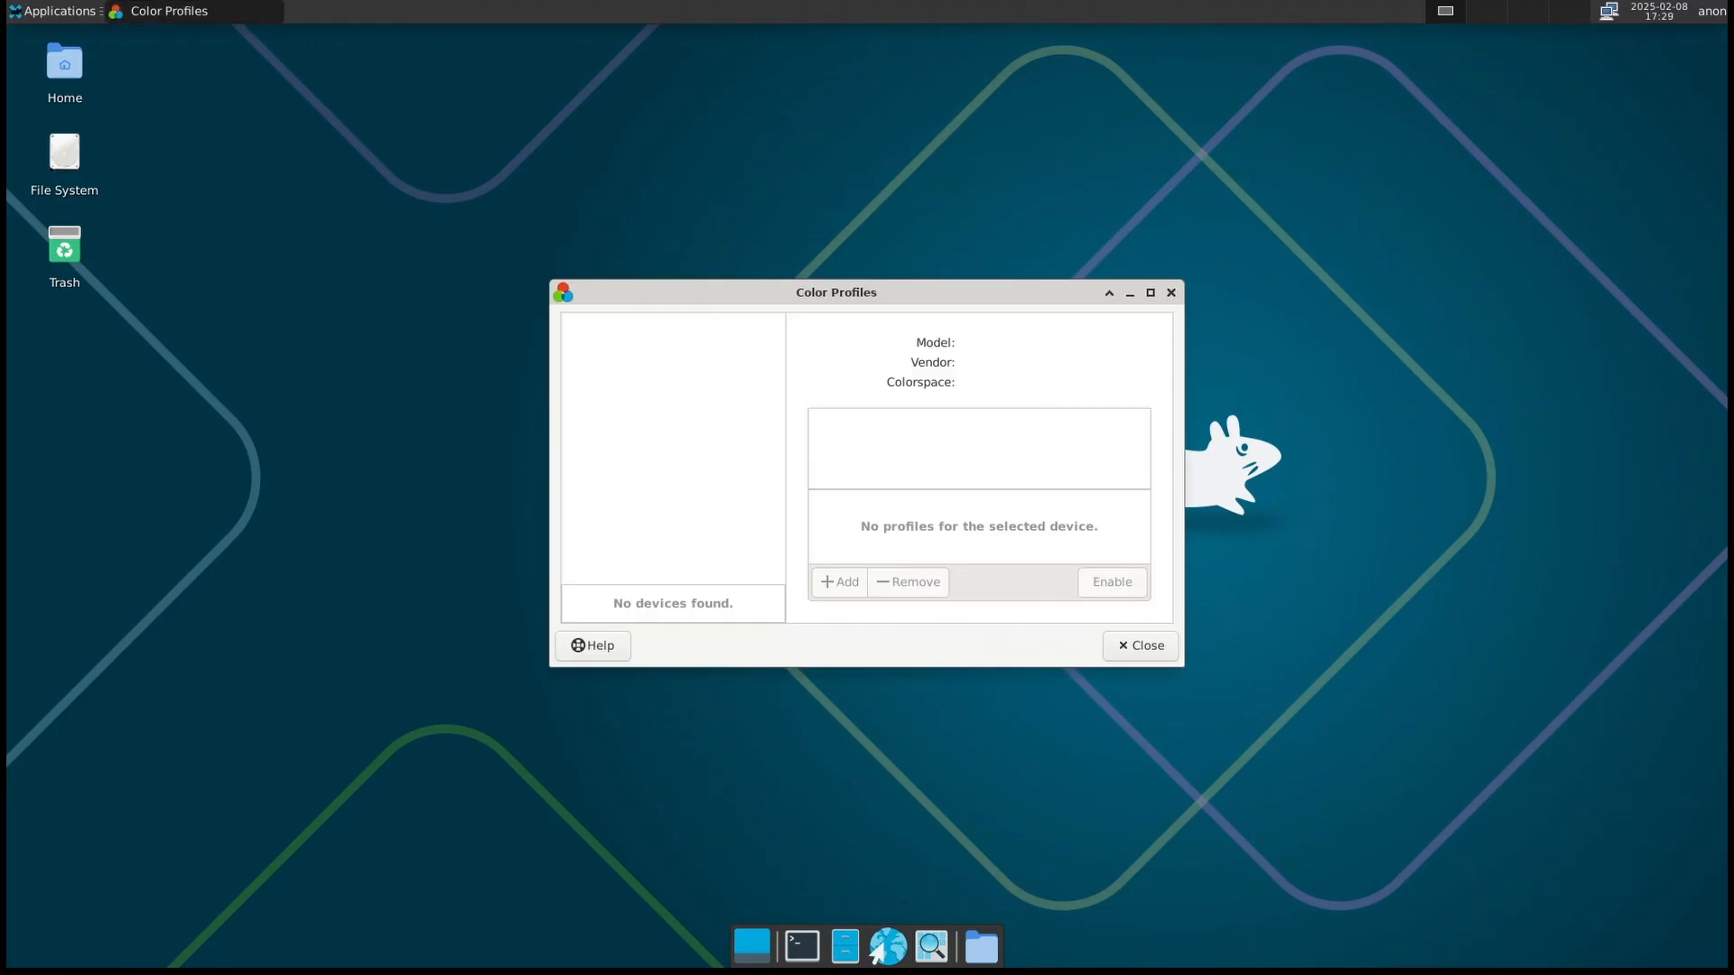
Close Color Profiles and launch Settings Manager from Applications > Settings
left_click(1140, 645)
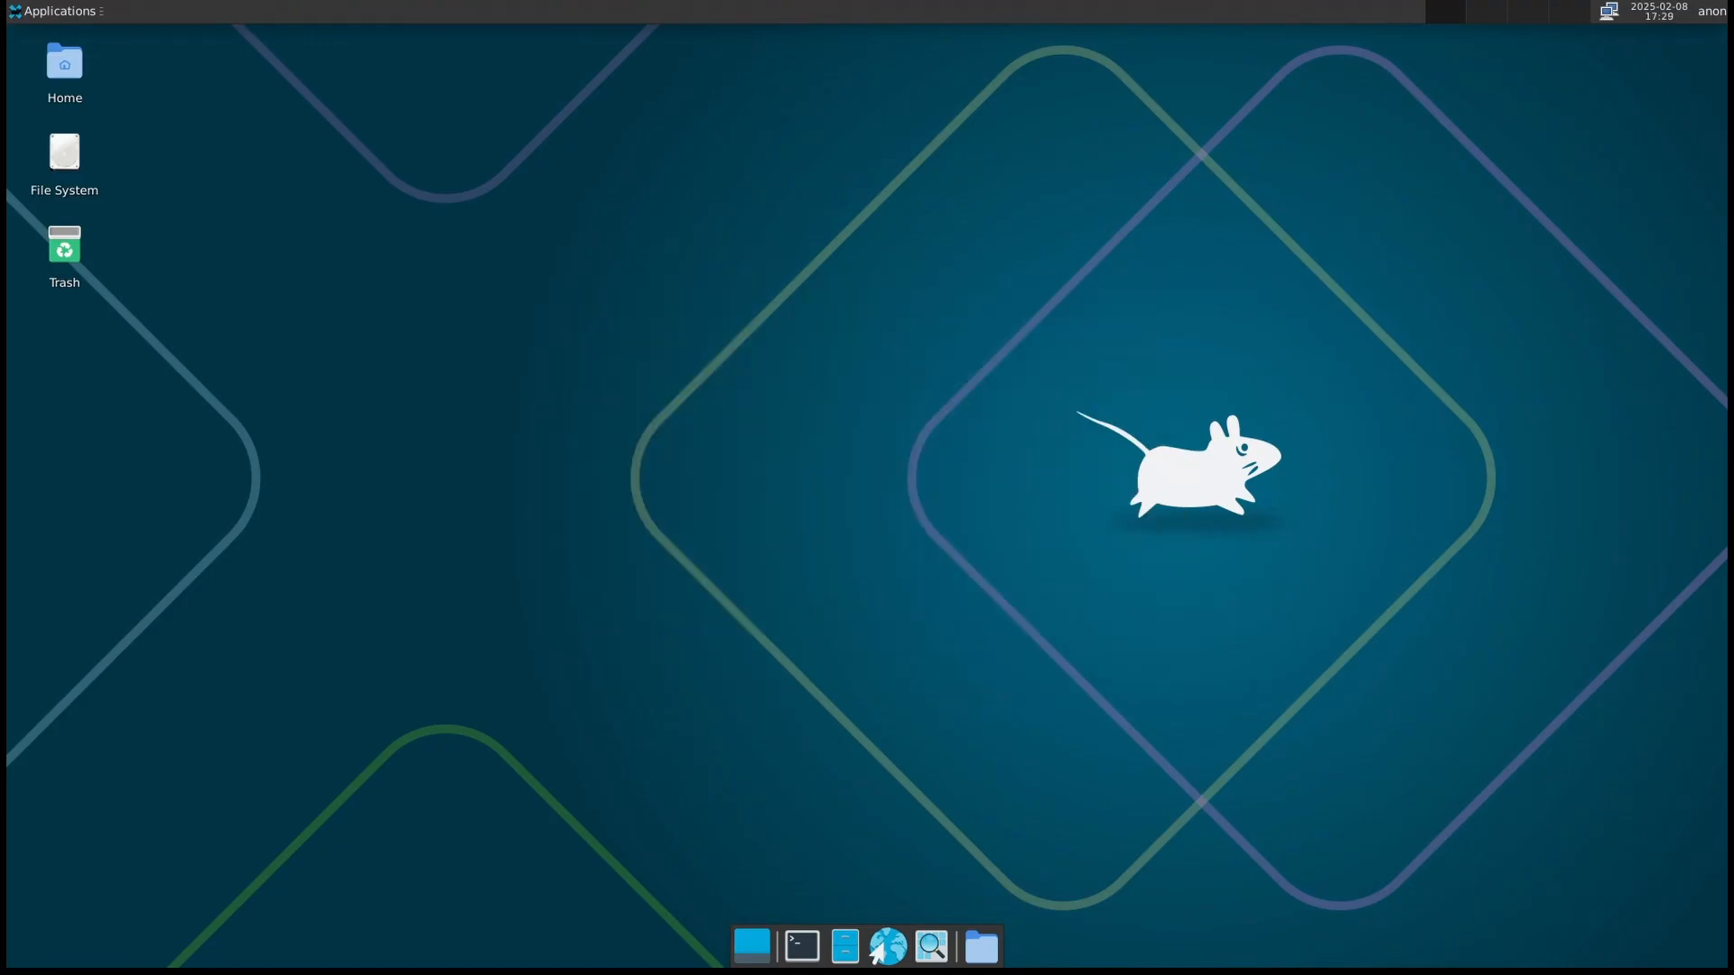
left_click(56, 9)
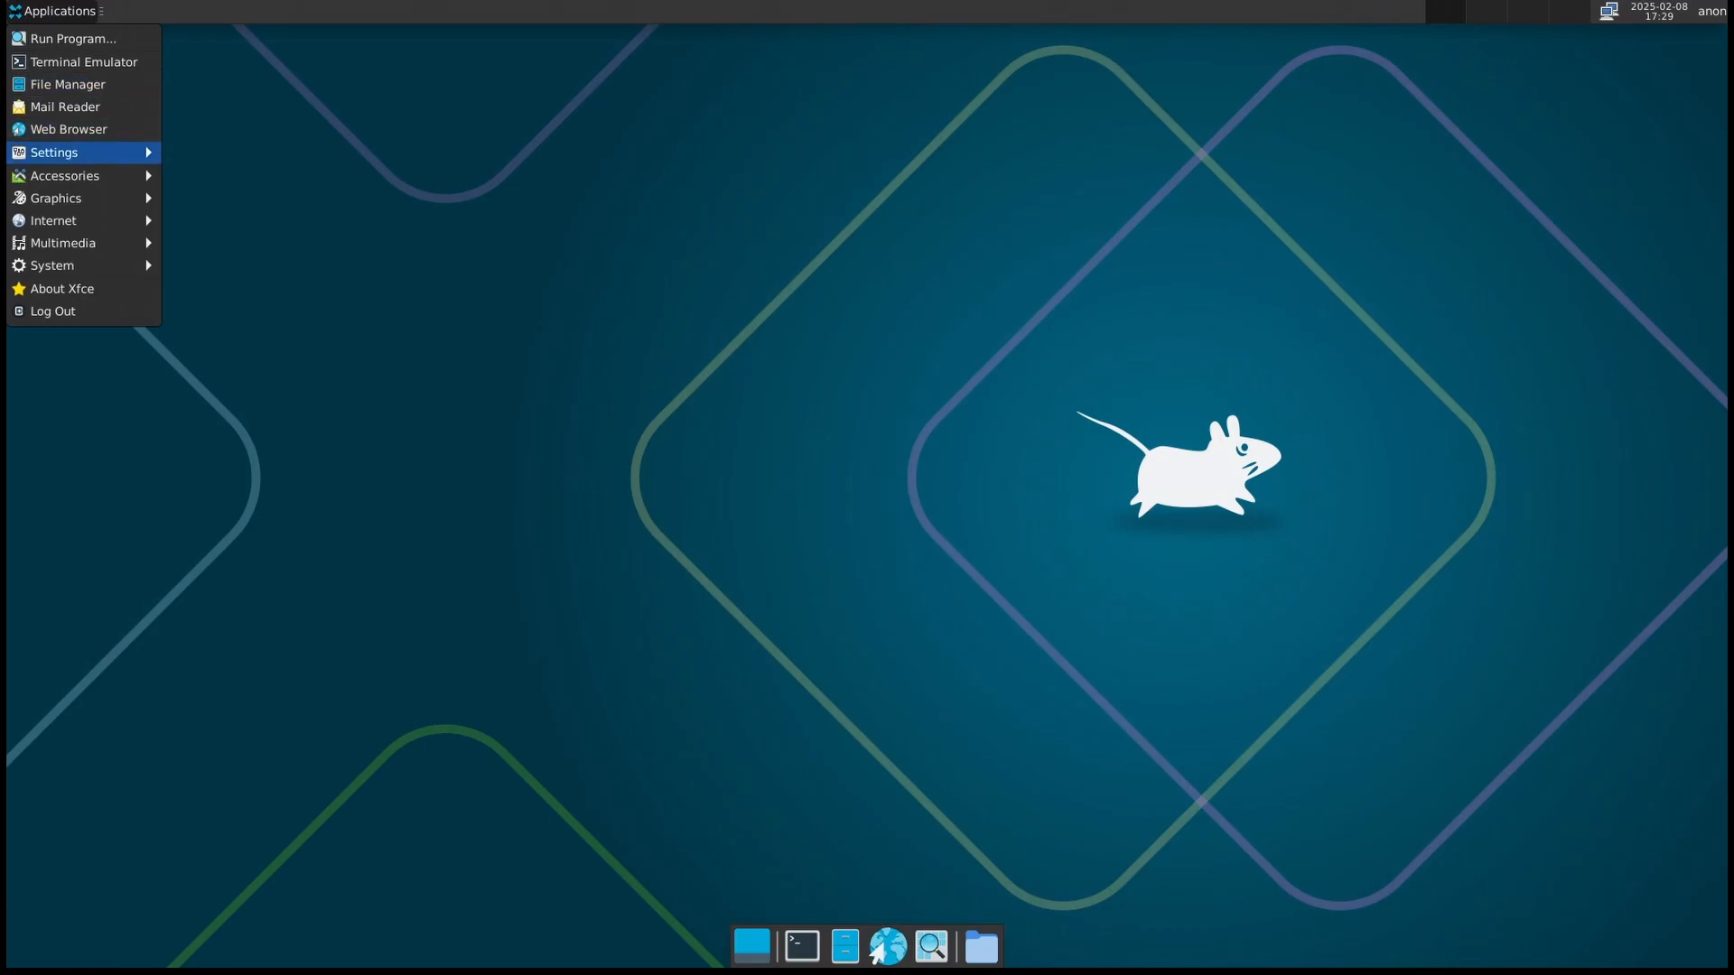
left_click(54, 152)
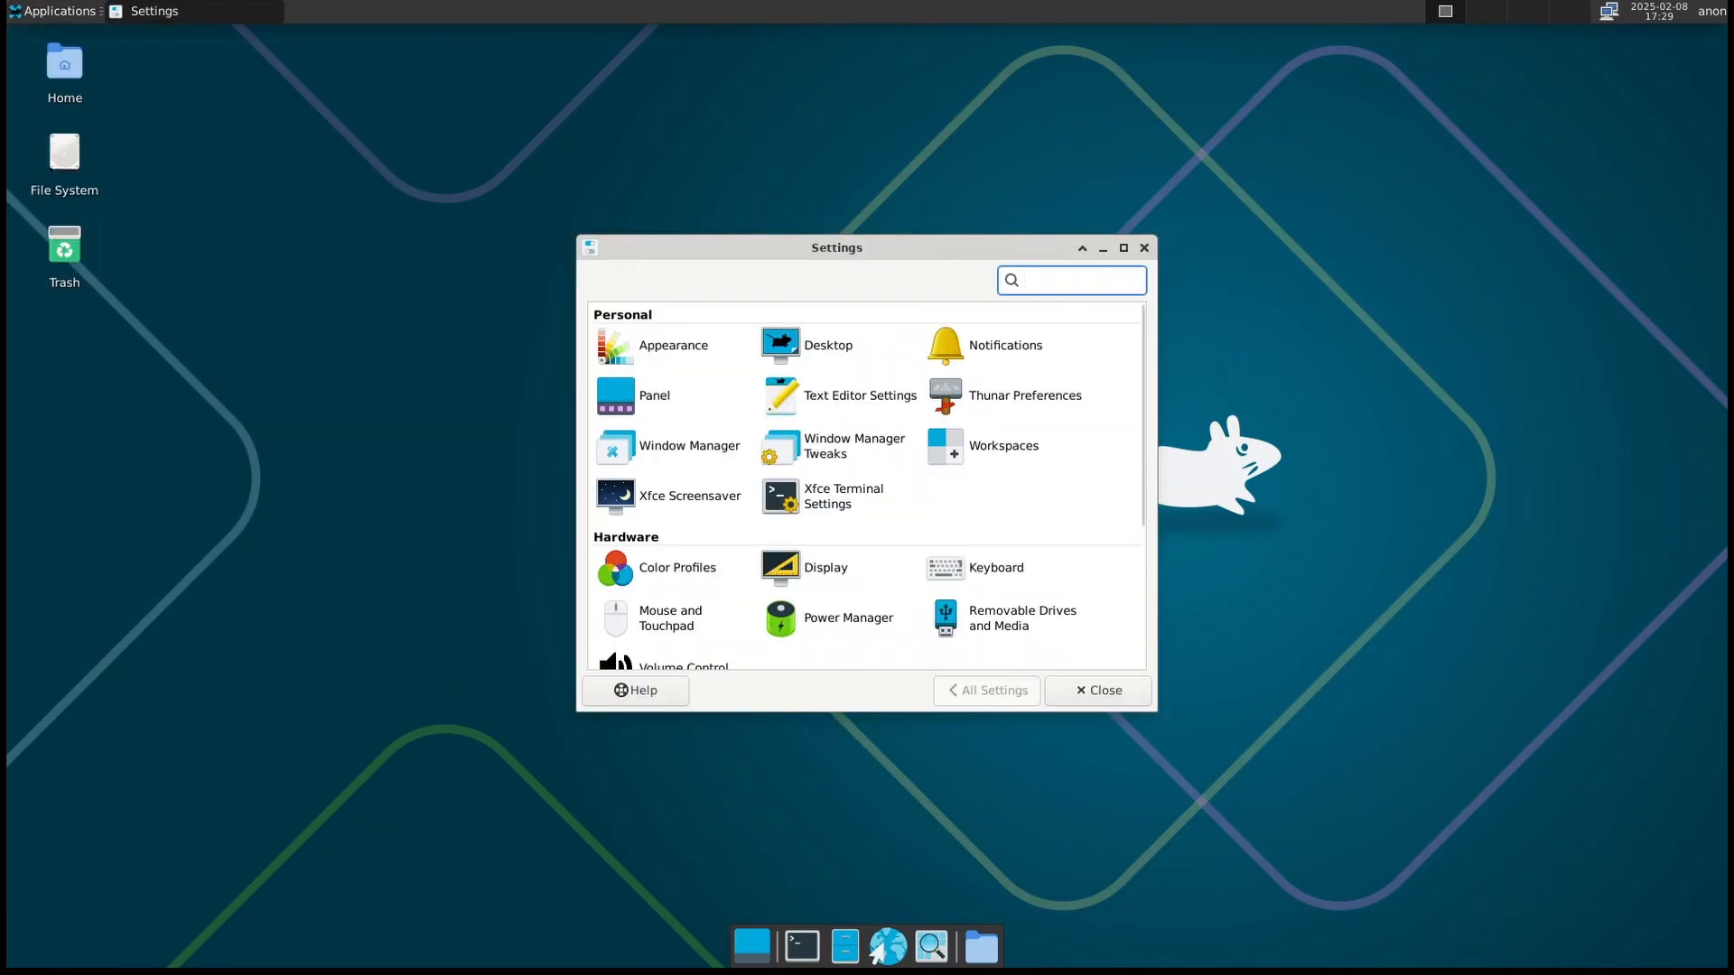